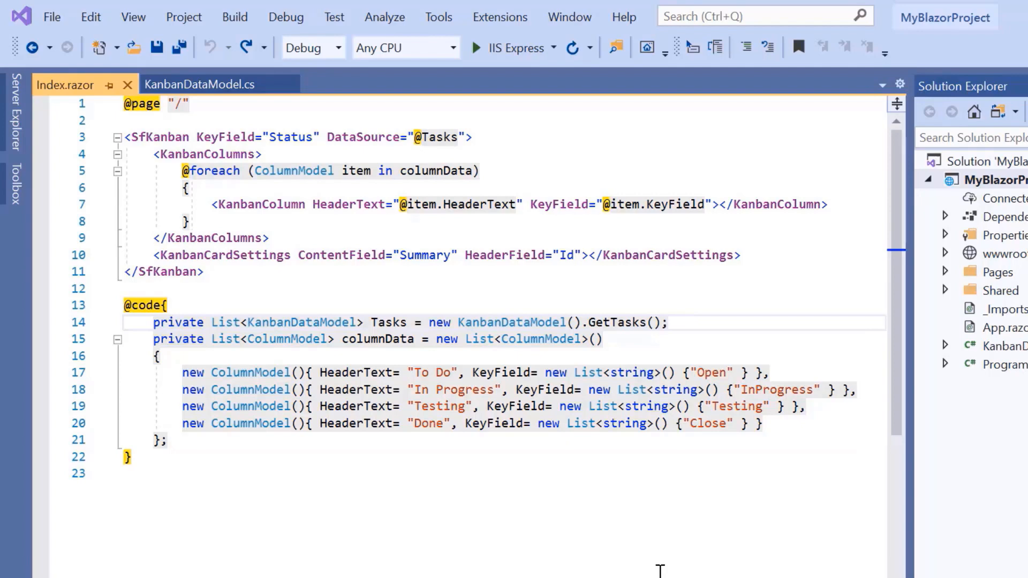
Run the app, view Task 1's default Edit Card Details dialog and cancel it.
left_click(667, 322)
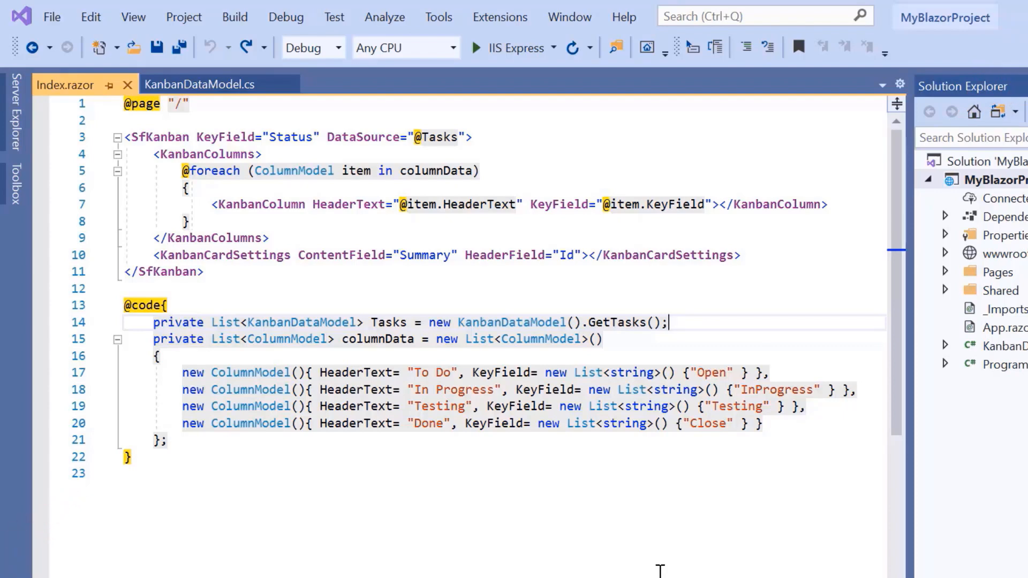
left_click(479, 47)
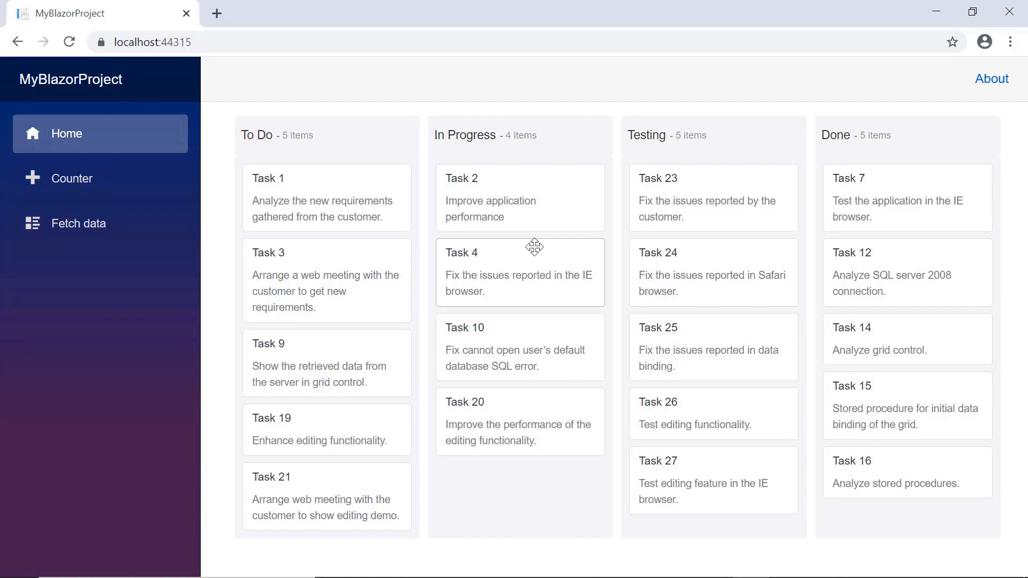
mouse_move(357, 200)
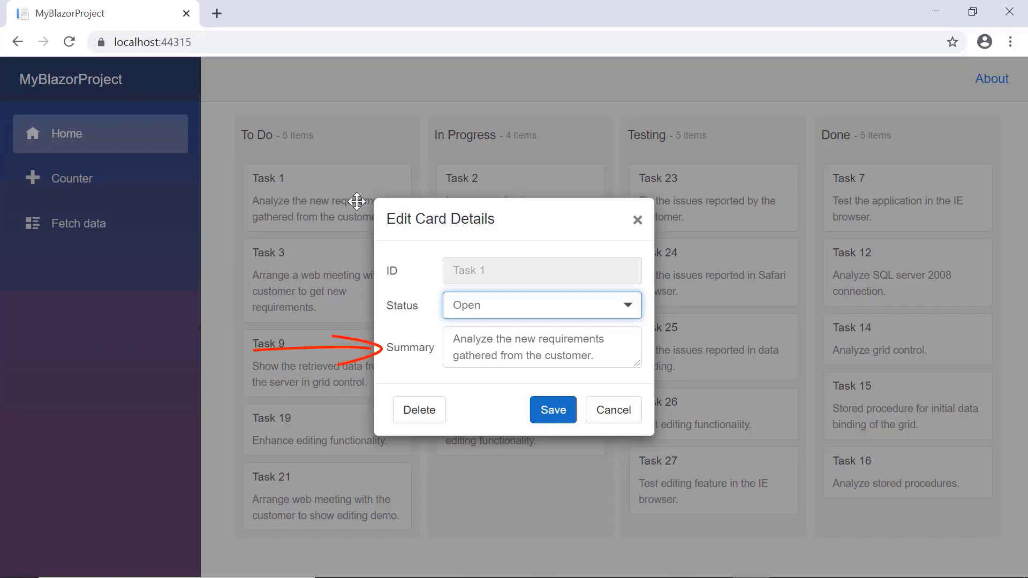
mouse_move(520, 393)
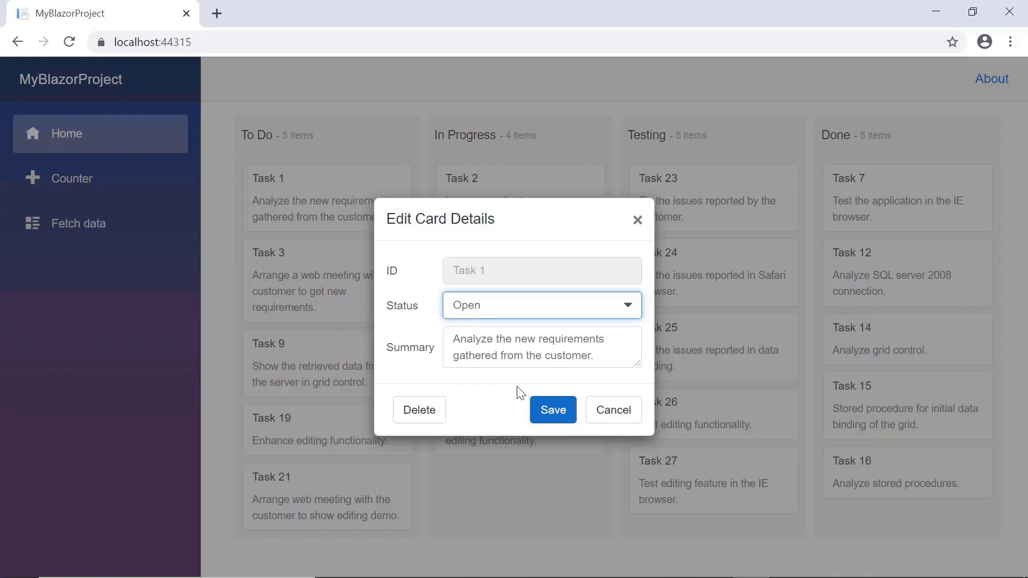
mouse_move(613, 410)
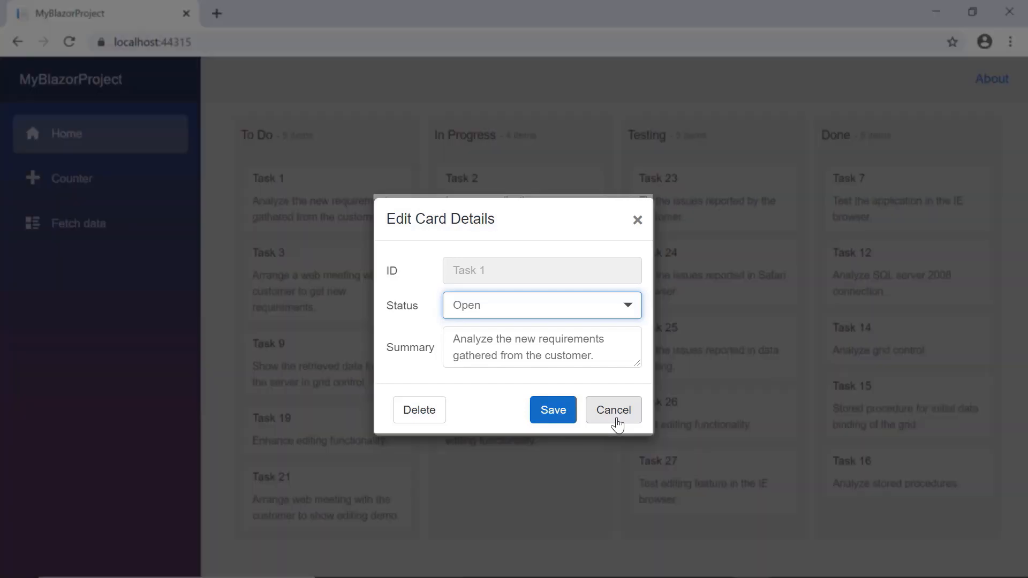
left_click(613, 410)
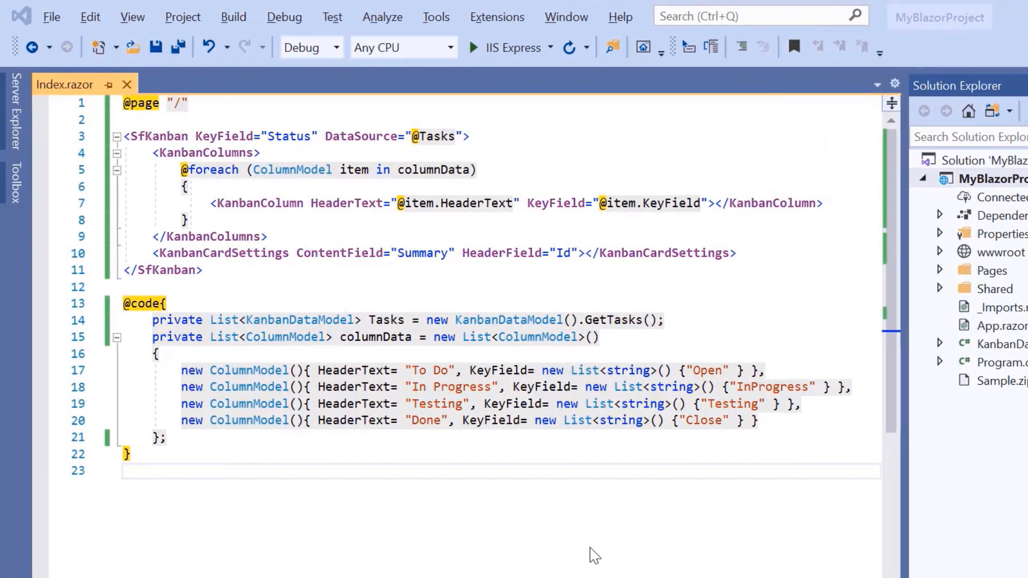
Add KanbanDialogSettings with a Template casting context to KanbanDataModel taskDetails and start a table.
left_click(735, 253)
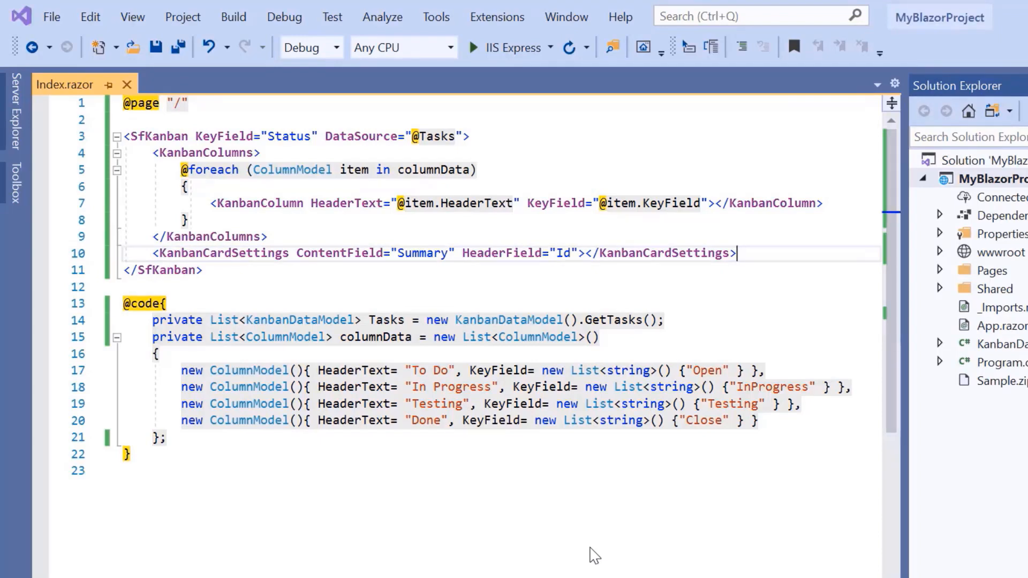
type("<KanbanDialogSettings")
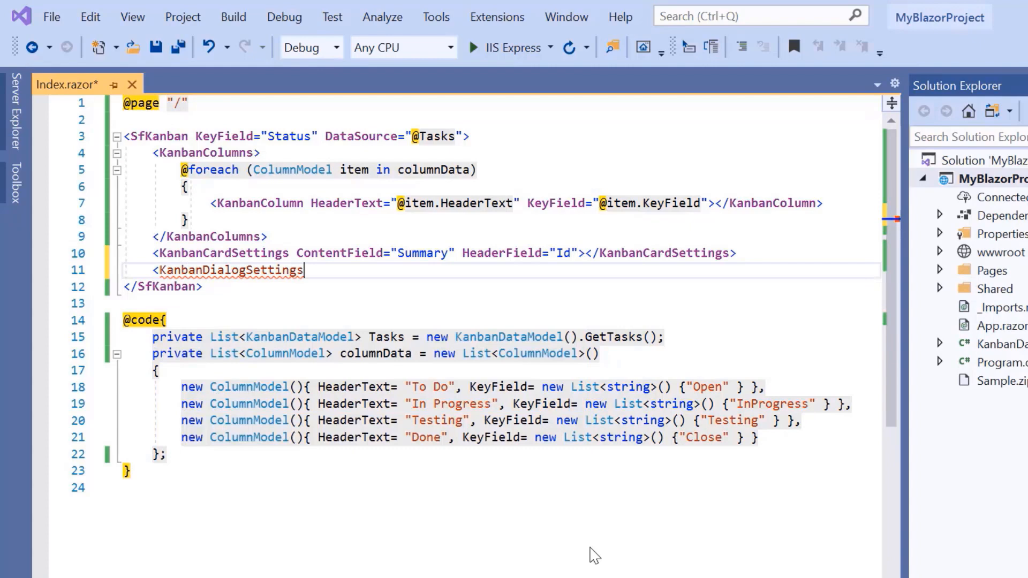
type("><Tem")
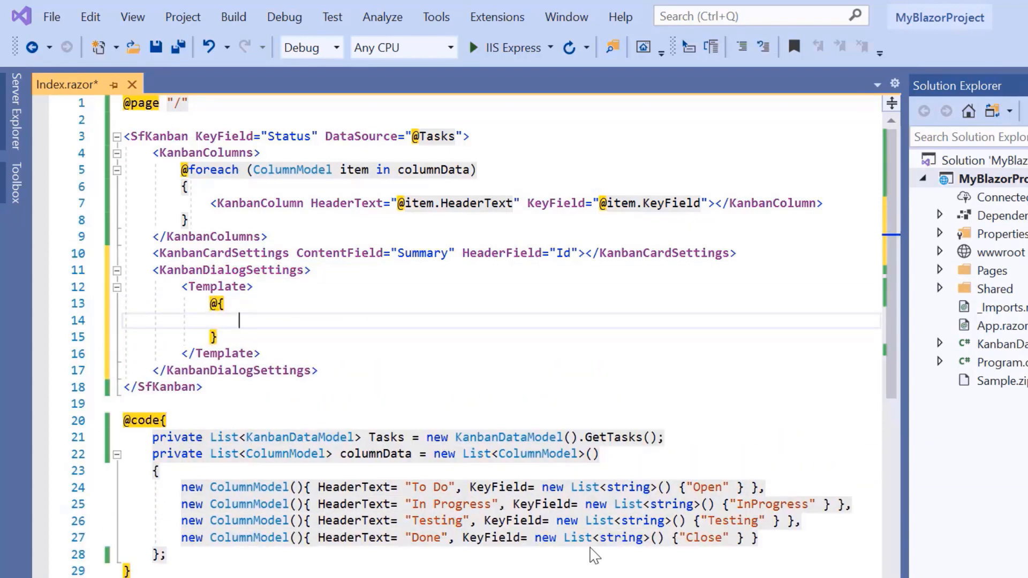
type("Kan")
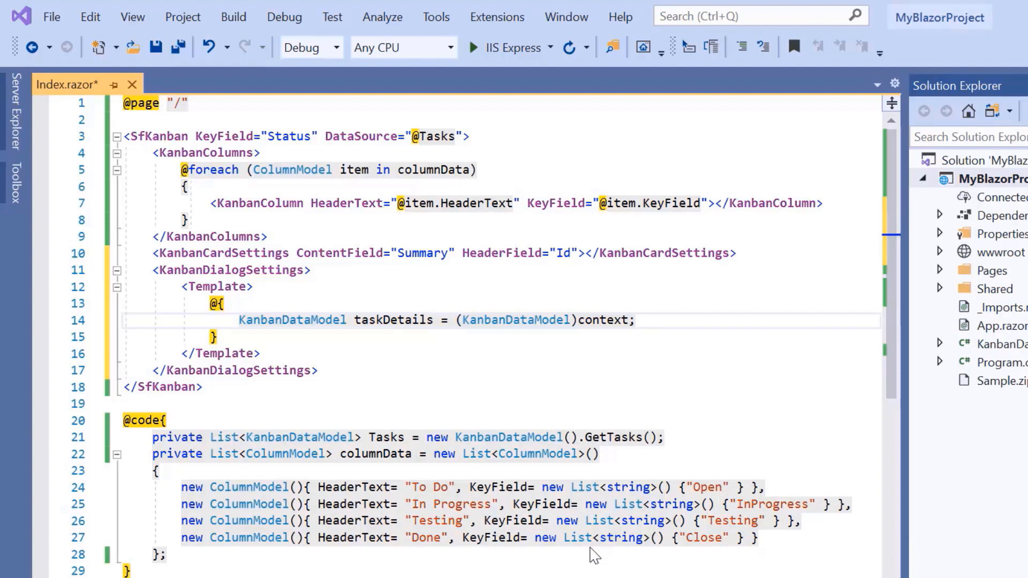
type("<table>")
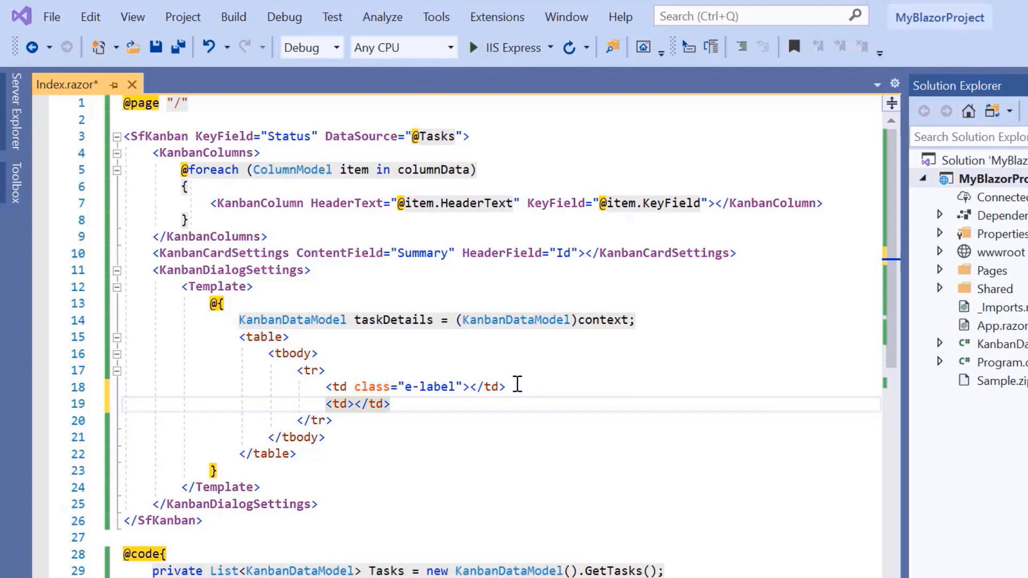
Import Syncfusion.Blazor.Inputs and DropDowns at the top of Index.razor.
scroll("down", 3)
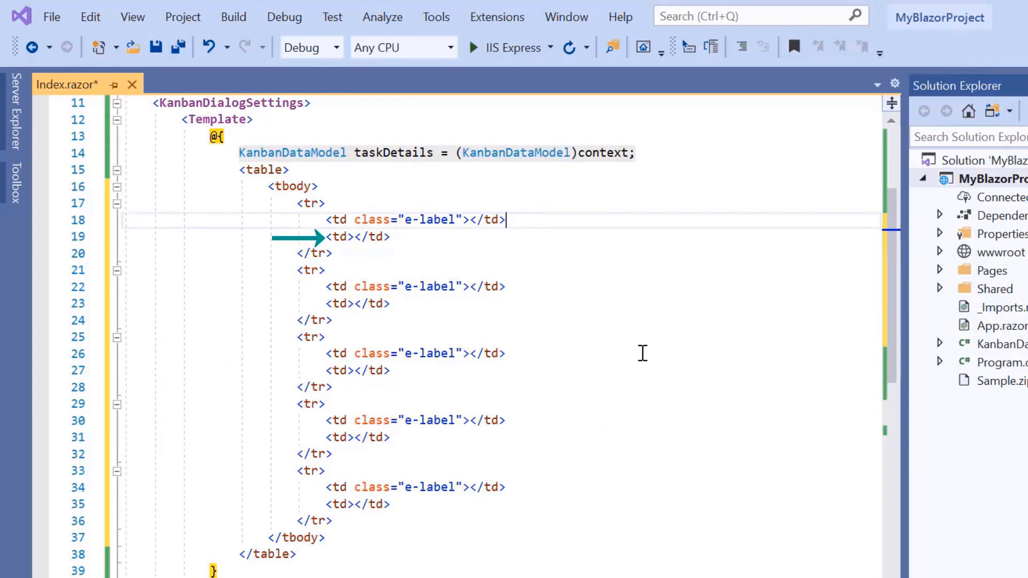
scroll("up", 3)
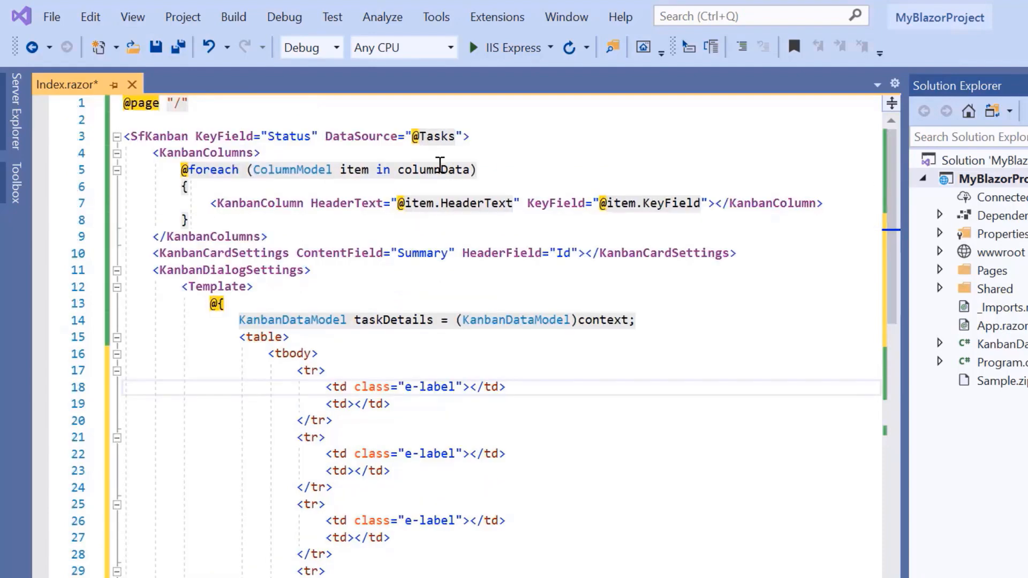
type("@using S")
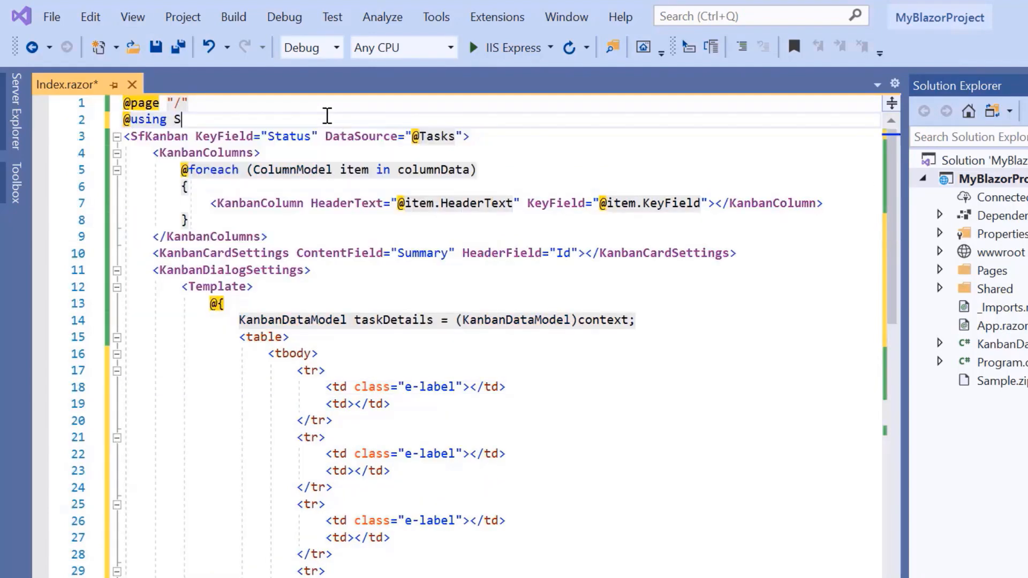
type("yncfusion.Blazor.Inputs")
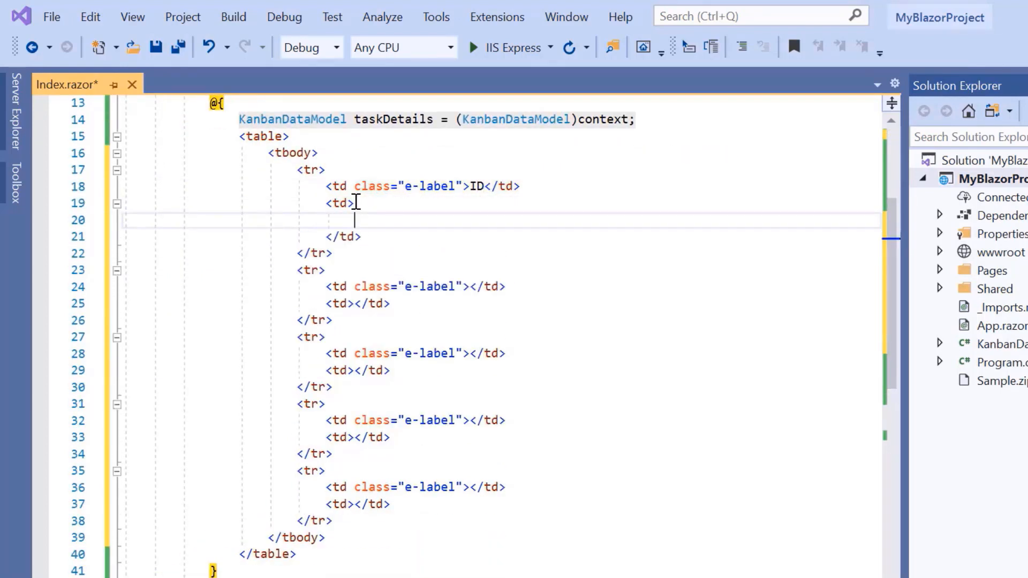
Add an ID row with an SfTextBox e-field bound to taskDetails.Id and Enabled false.
type("<SfTextBox")
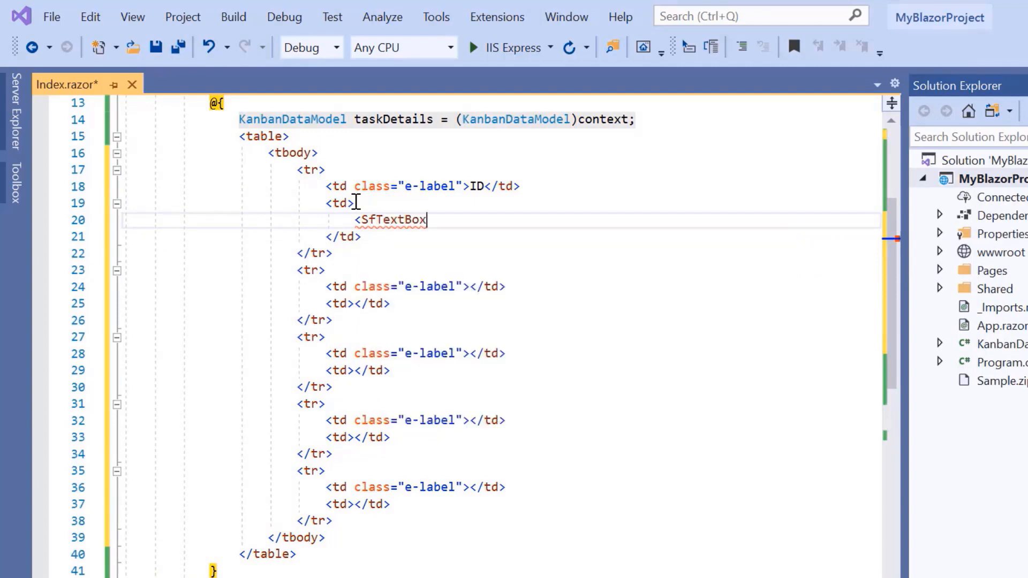
type("CssClass=\"e-field\"></SfTextBox>")
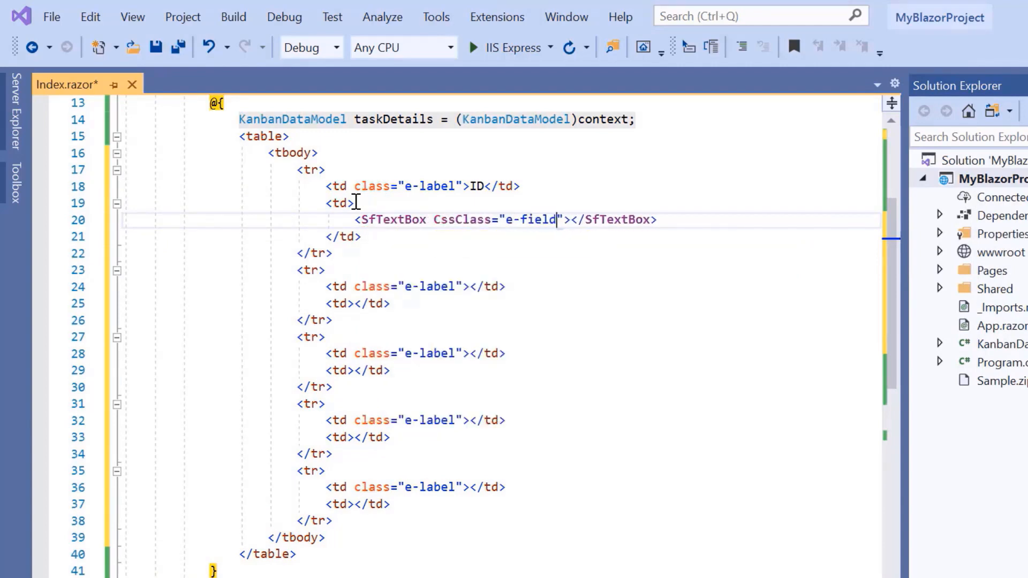
type("Value=\"\"></SfTextBox>")
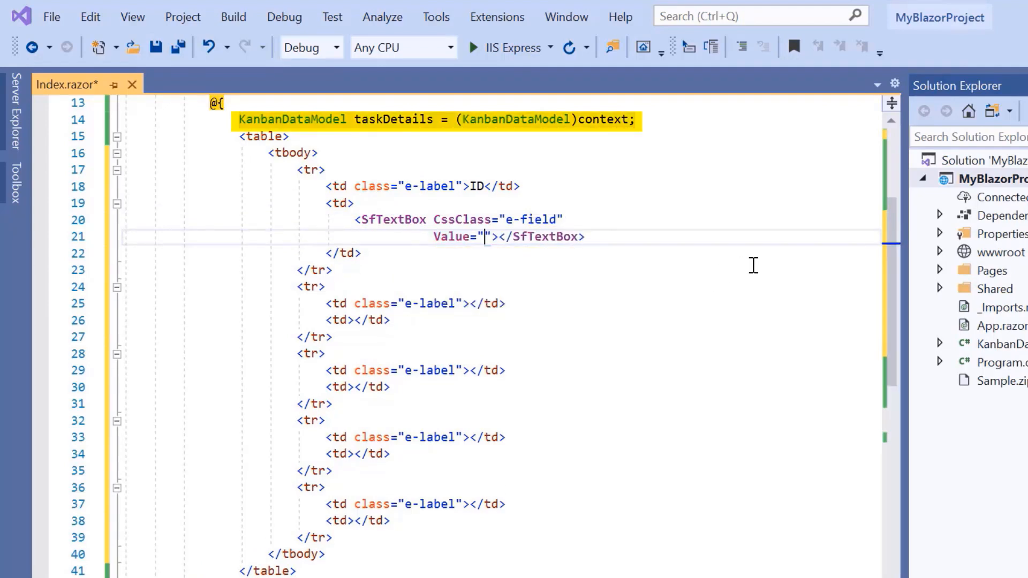
type("@taskDetails.I")
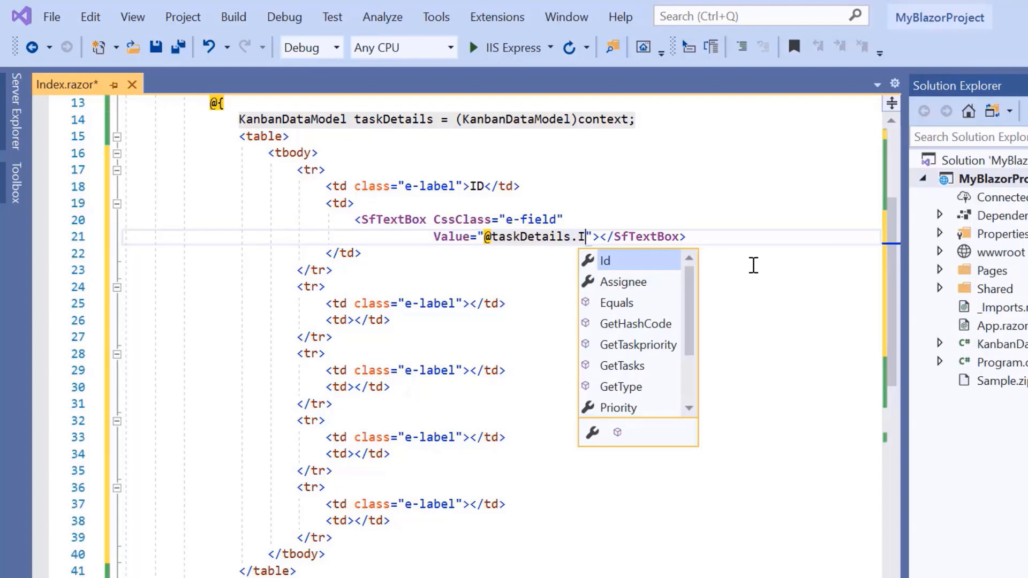
left_click(604, 260)
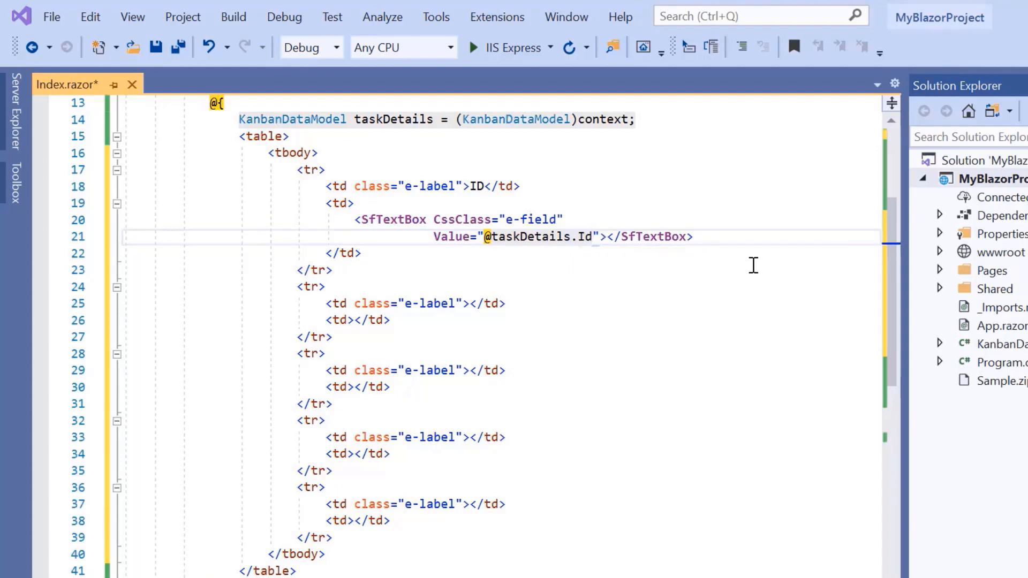
type("Enabled=\"\"></SfTextBox>")
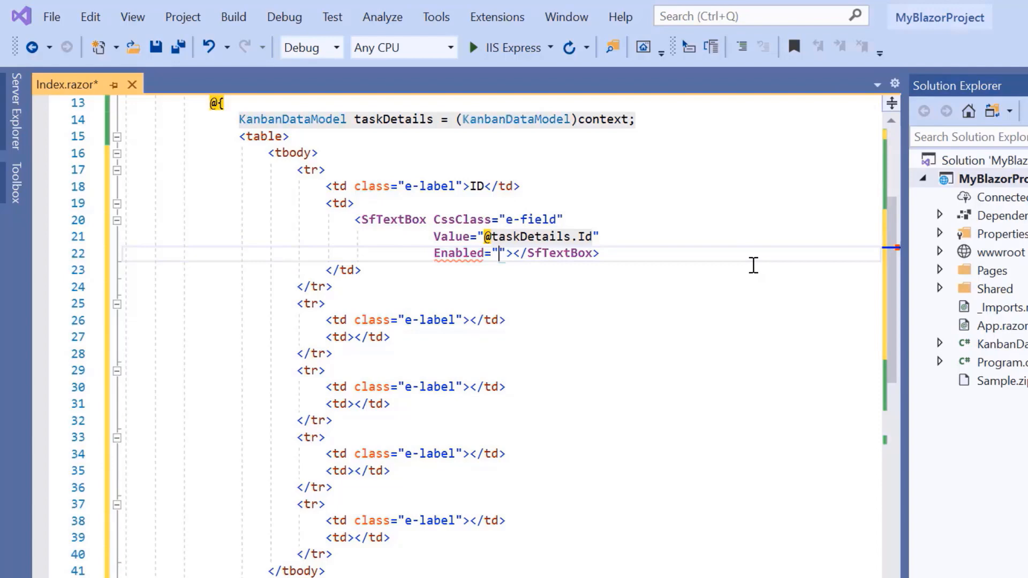
type("false")
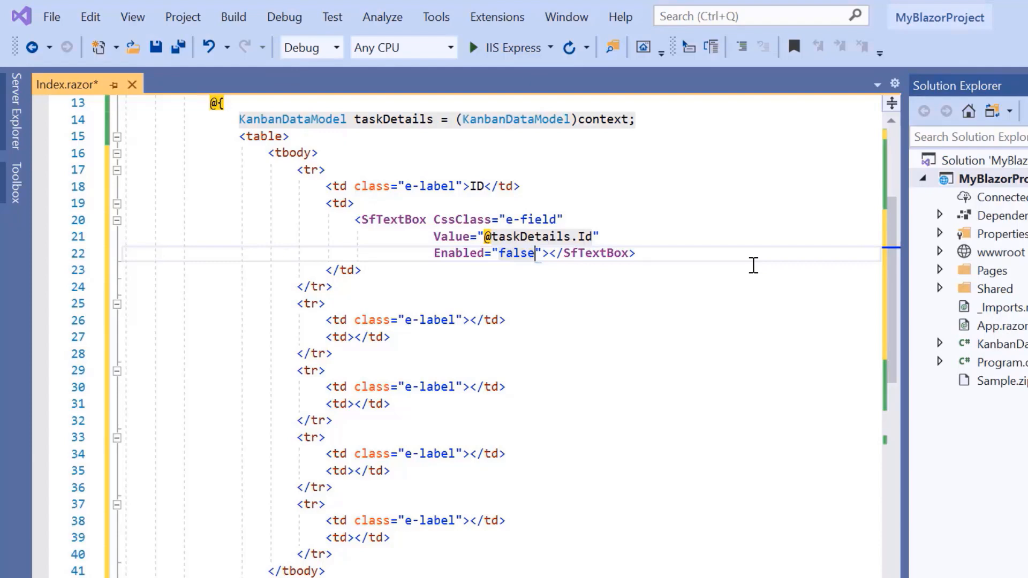
key("enter")
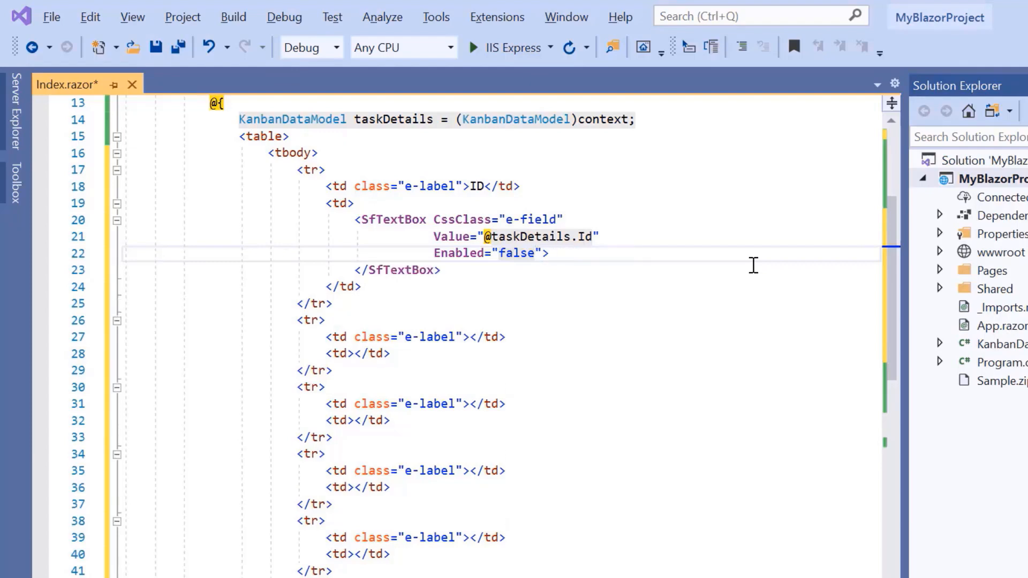
scroll("up", 3)
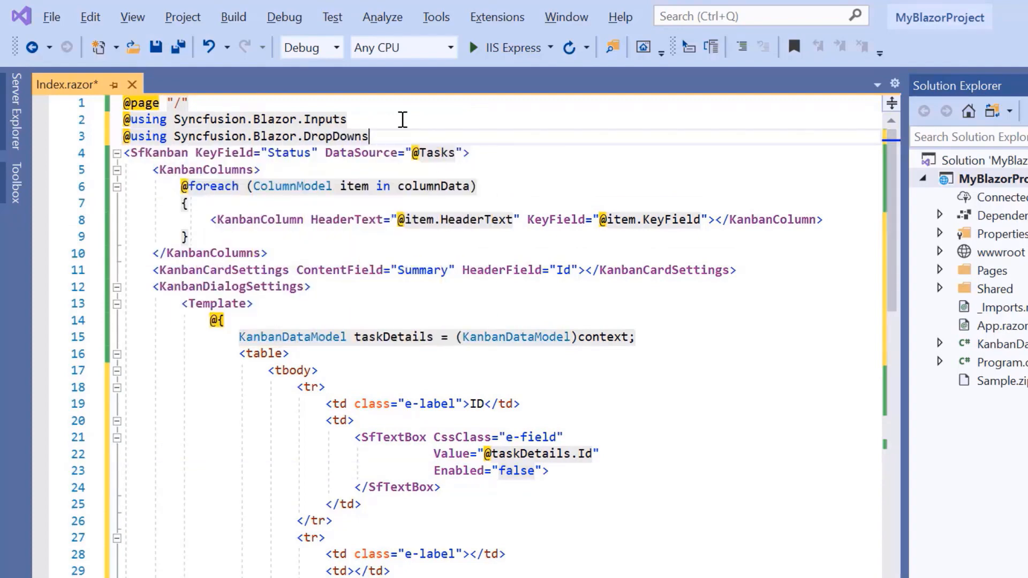
Add a Status row with an SfDropDownList (e-field, TItem KanbanDataModel, TValue string), then view KanbanDataModel.cs.
scroll("down", 3)
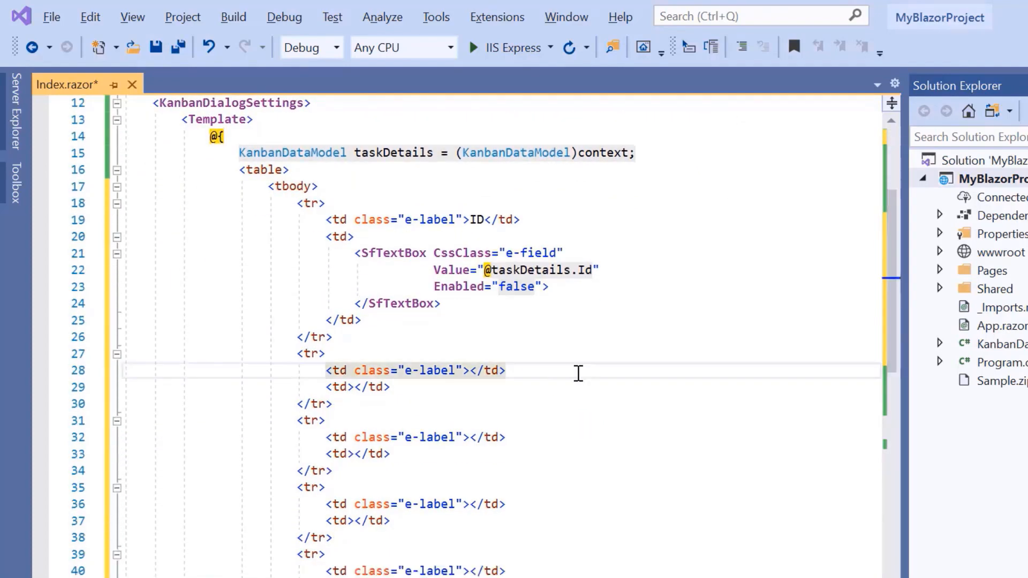
type("Status")
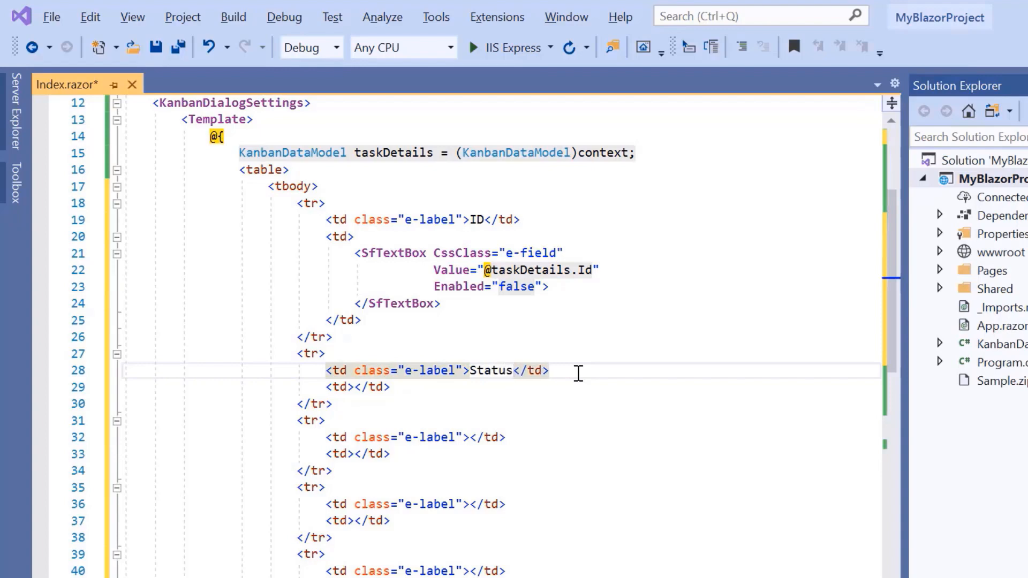
type("<SfDropDownList")
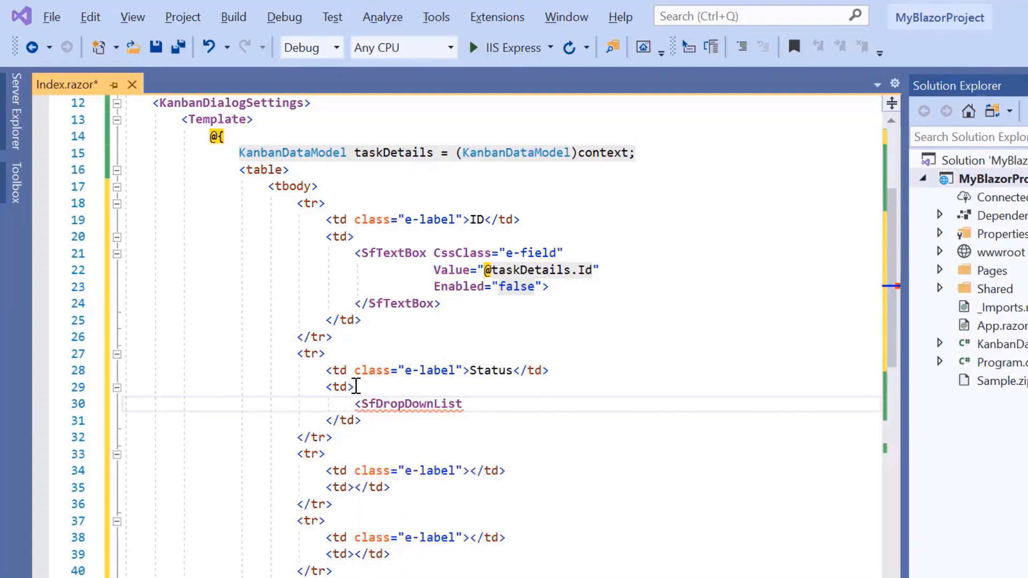
type("Cs")
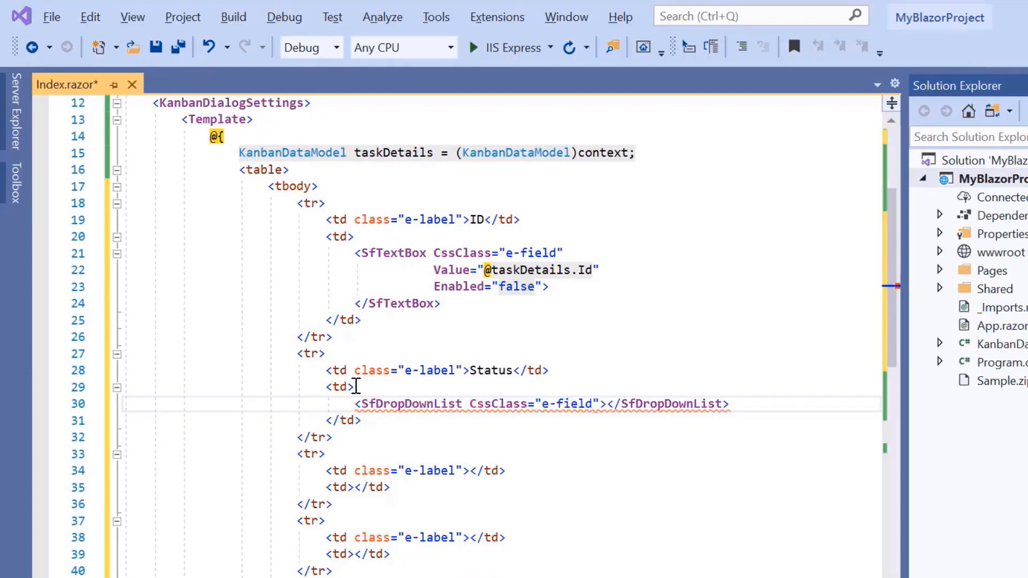
type("TItem=\"KanbanDataModel\">")
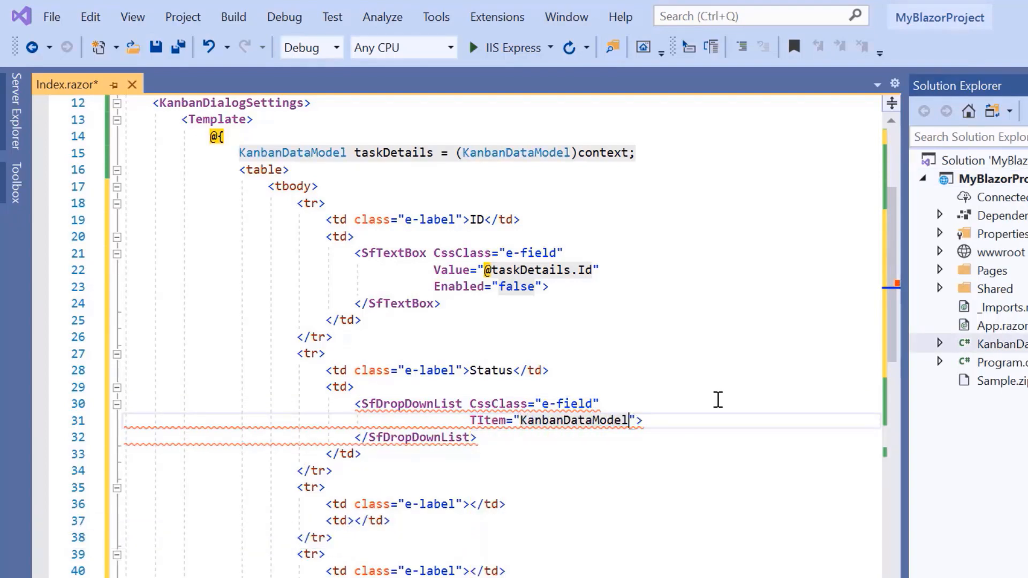
type("TValue=\"string\">")
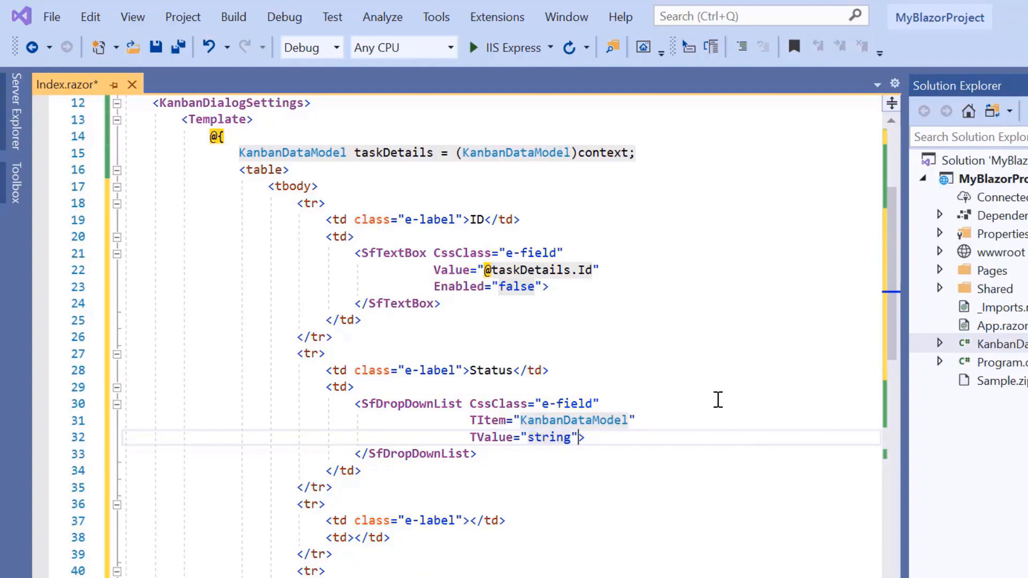
left_click(89, 94)
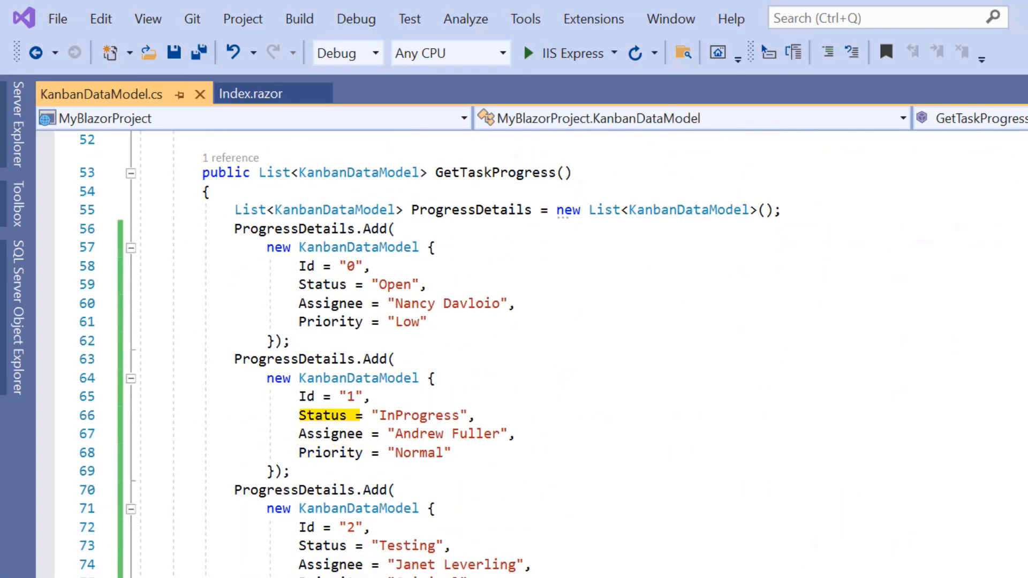
double_click(472, 210)
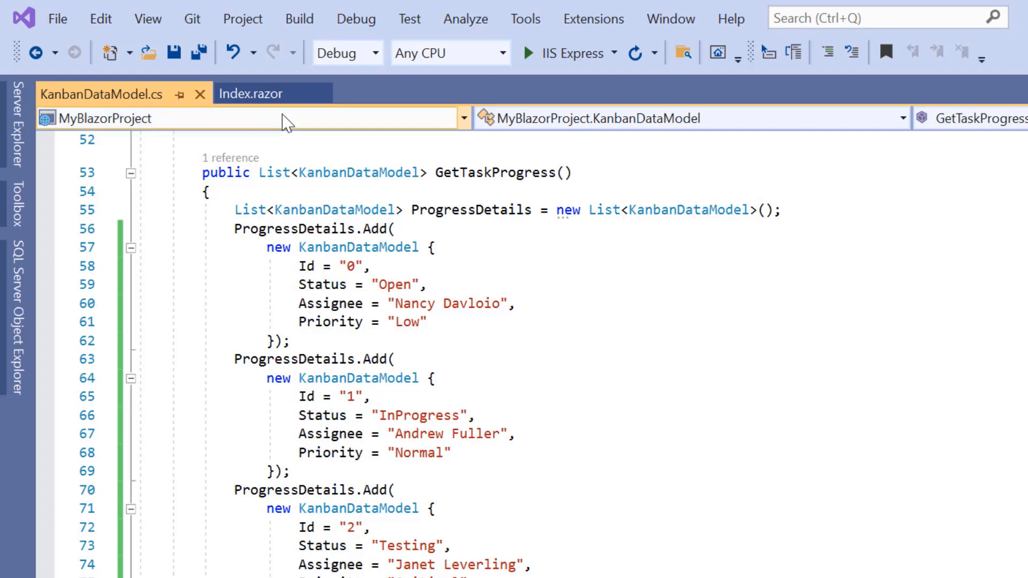
left_click(250, 95)
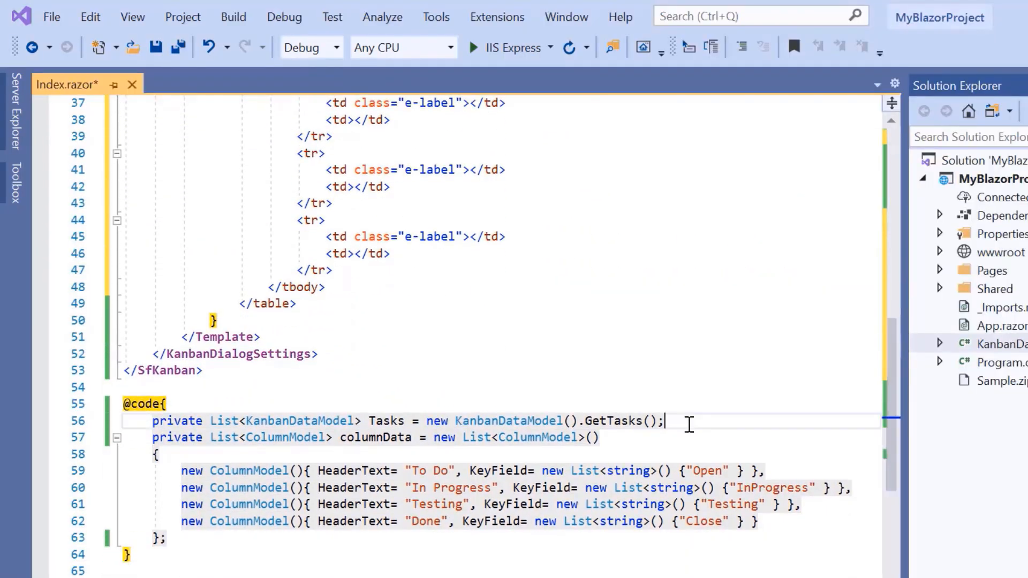
type("Lis")
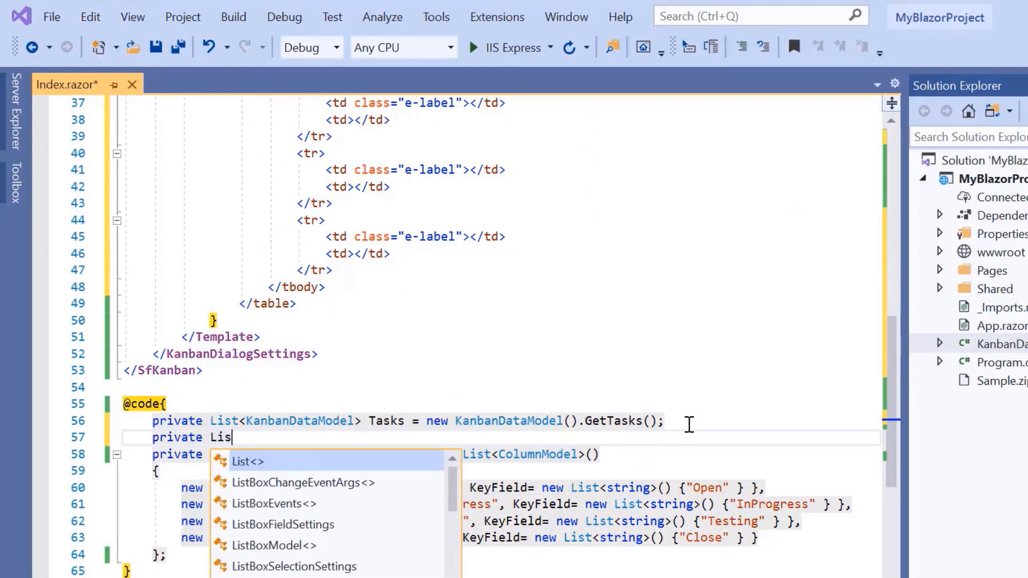
type("t<KanbanDataModel> ProgressDetails = new KanbanDataModel().GetTaskProgress();")
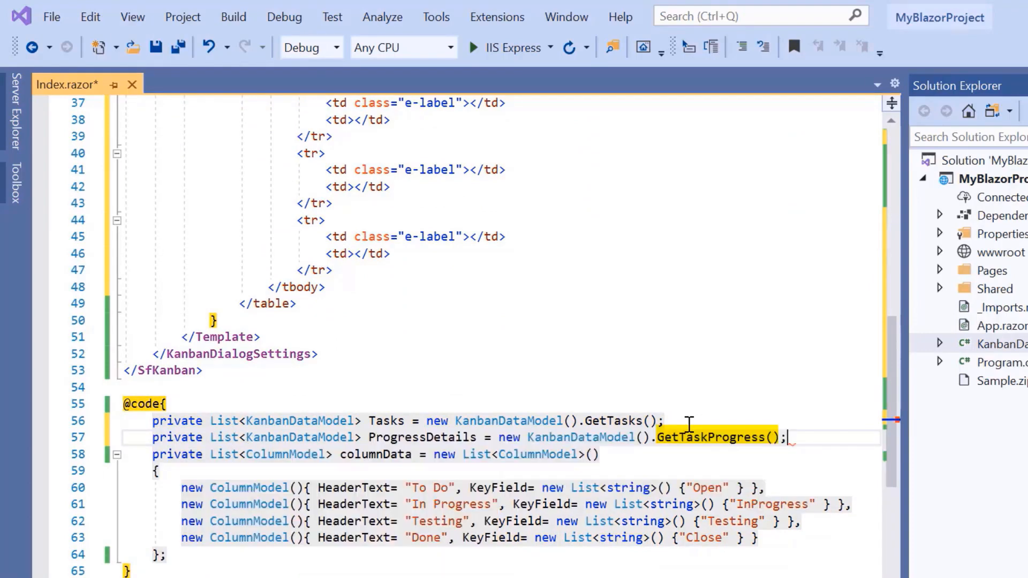
left_click(425, 437)
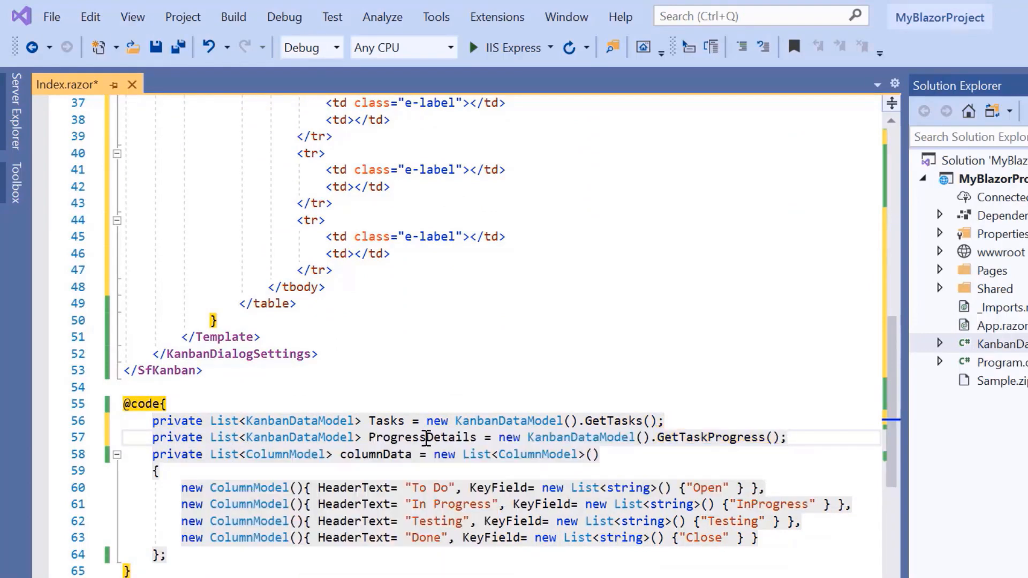
double_click(423, 436)
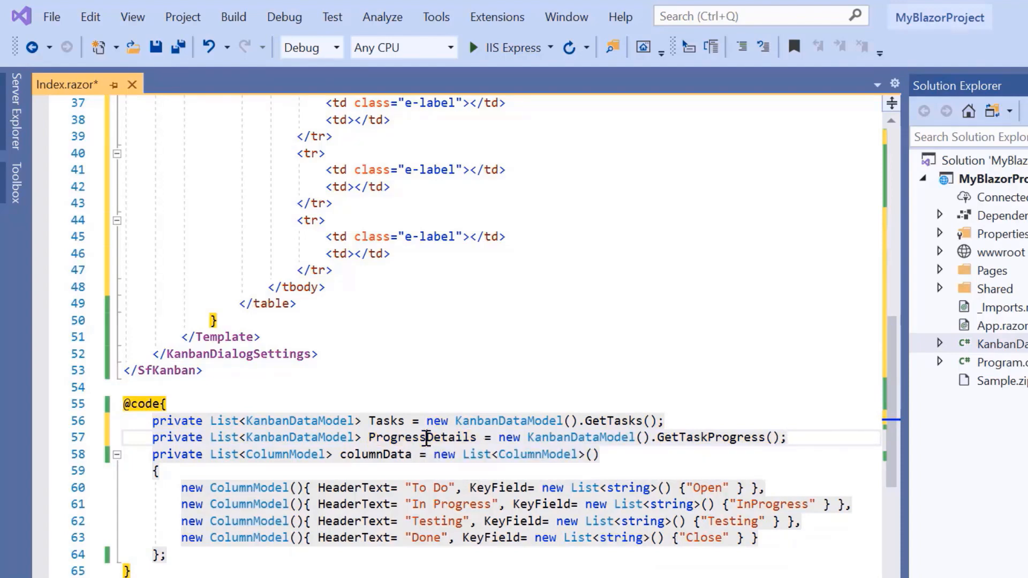
scroll("up", 3)
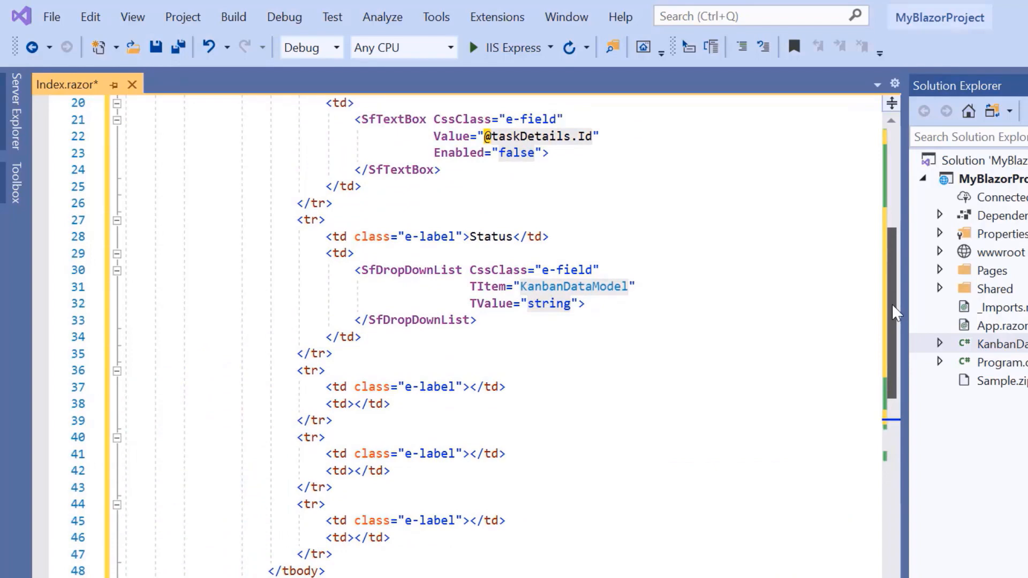
Give the Status dropdown DataSource ProgressDetails, bind taskDetails.Status, and field settings Text/Value Status.
type("D>")
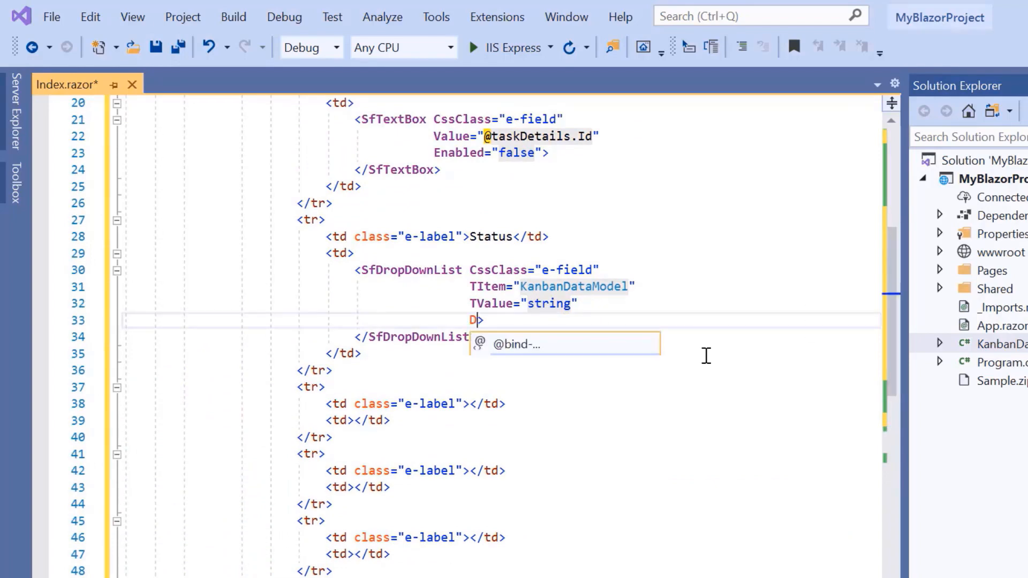
type("DataSource=\"@")
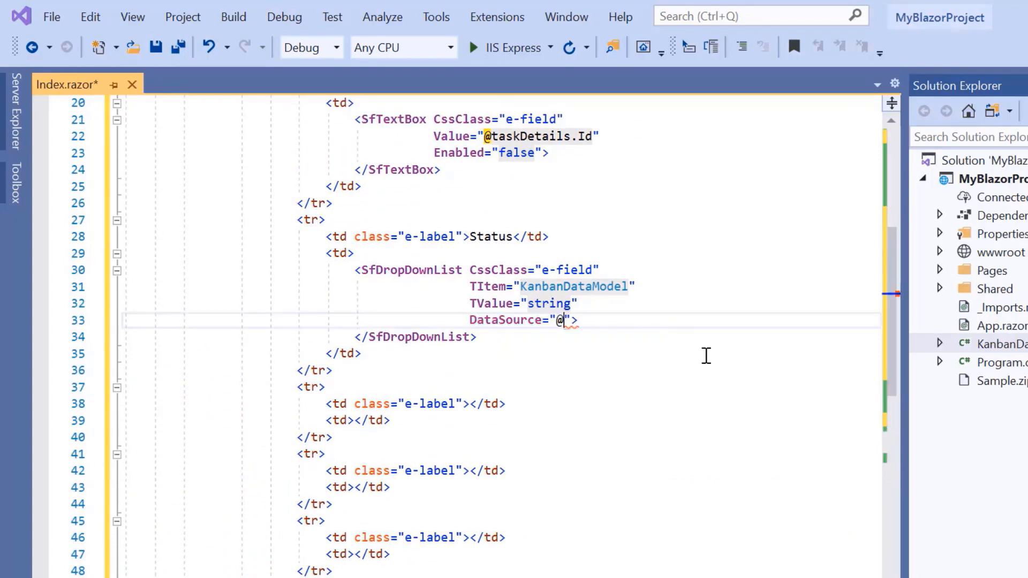
type("ProgressDetails")
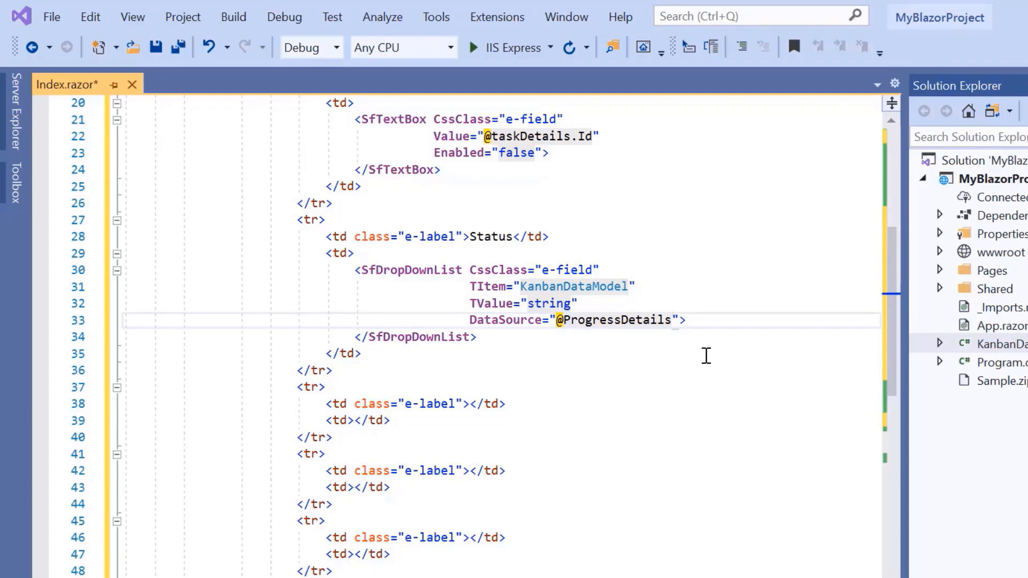
type("bind-Value=\"@\">")
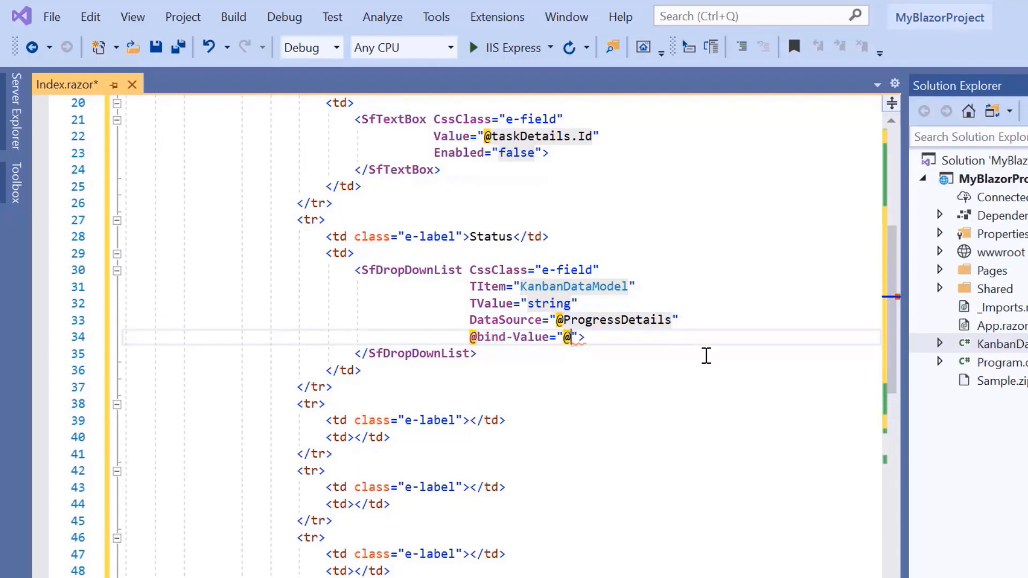
type("taskDetails.St")
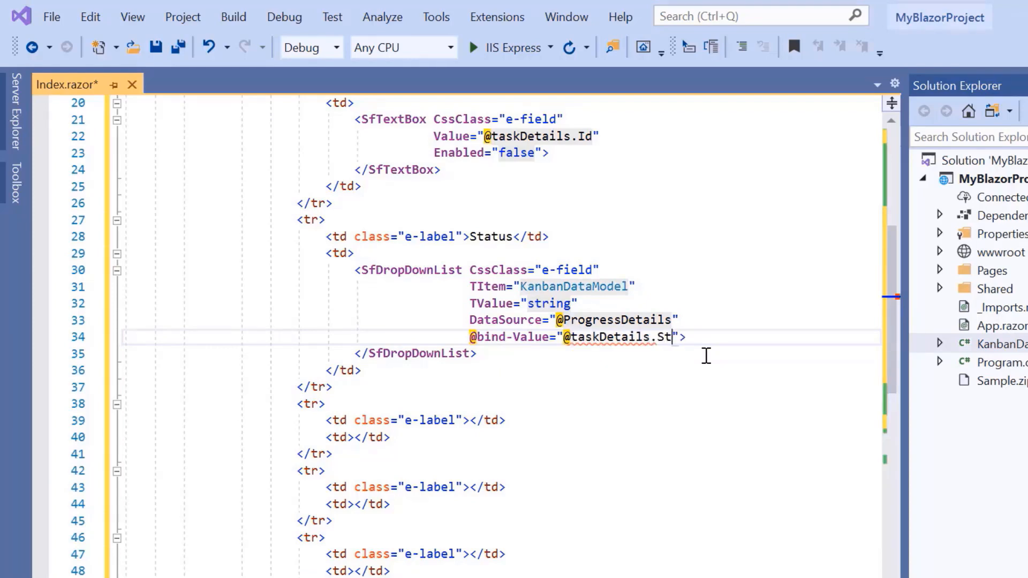
type("atus")
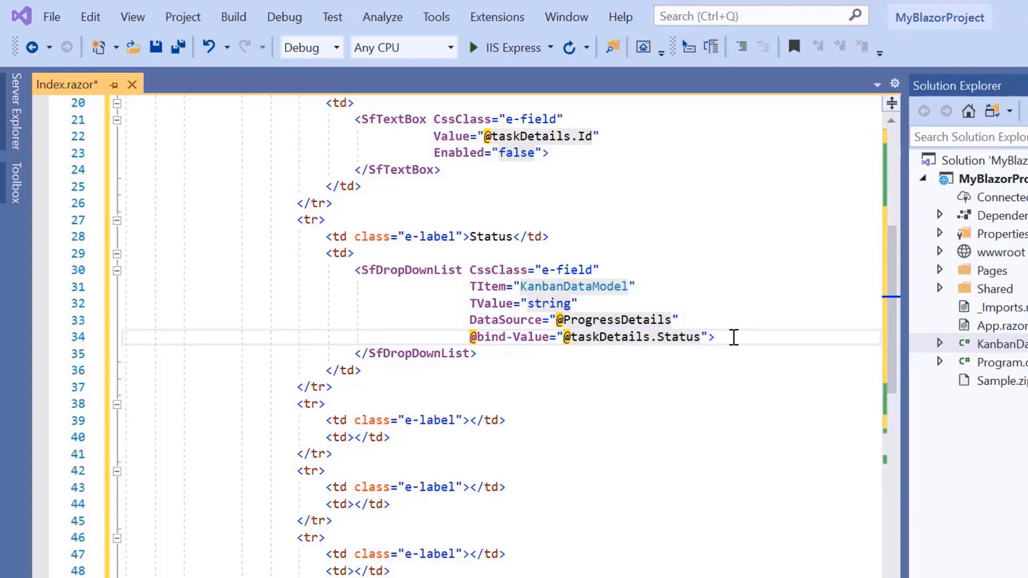
type("<DropDownListFieldSettings")
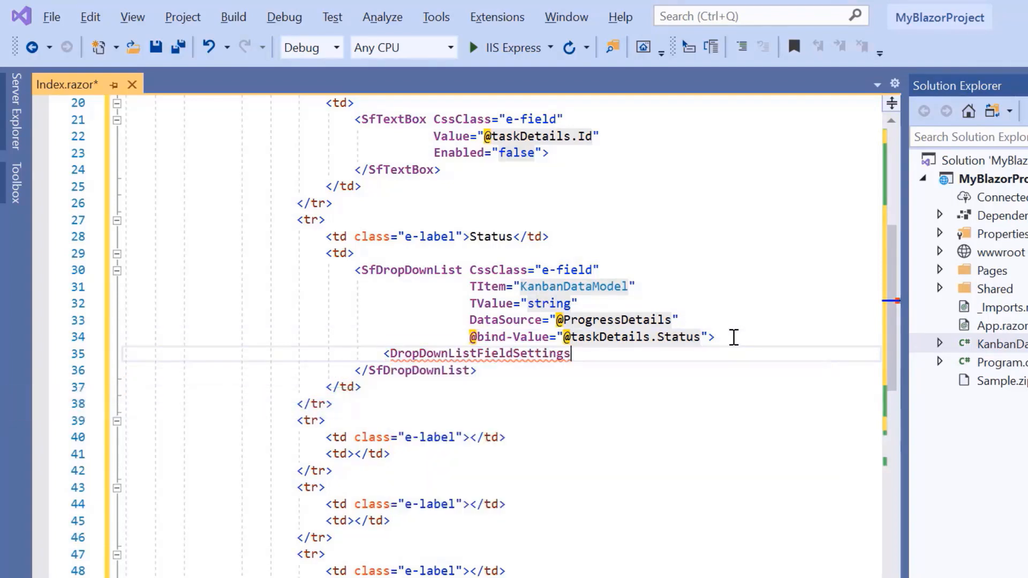
type("Text=\"Status\"")
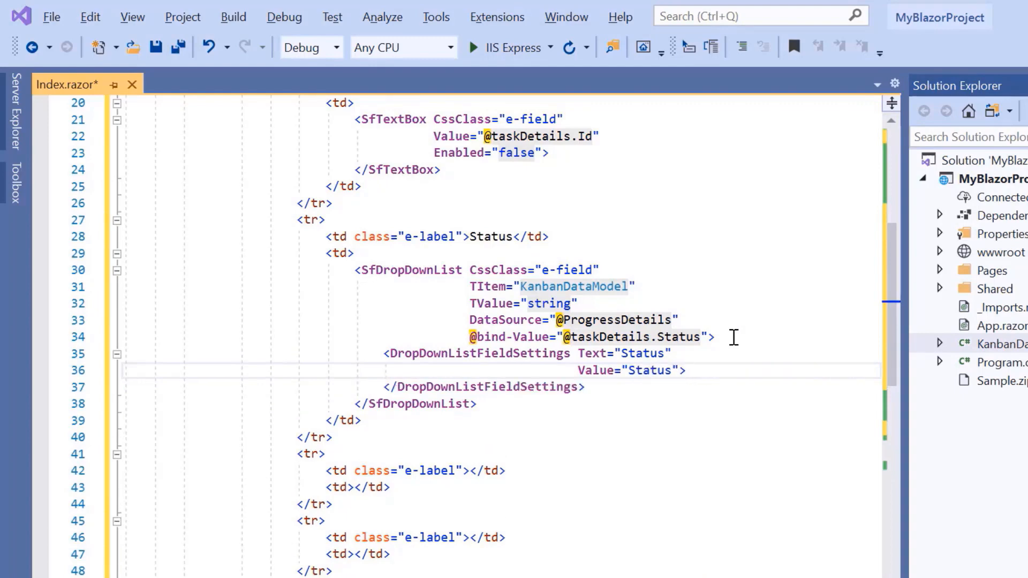
scroll("down", 3)
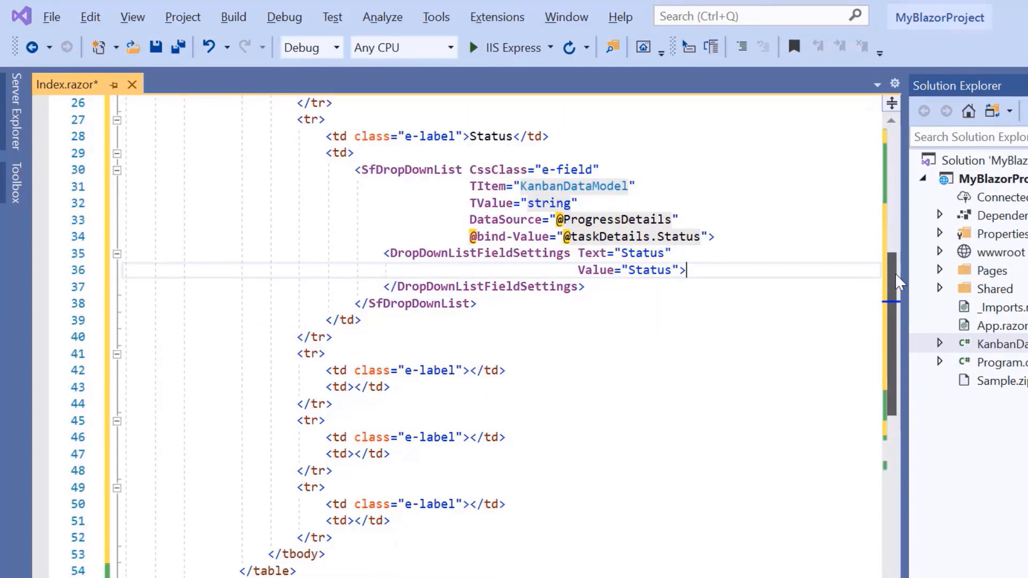
scroll("down", 3)
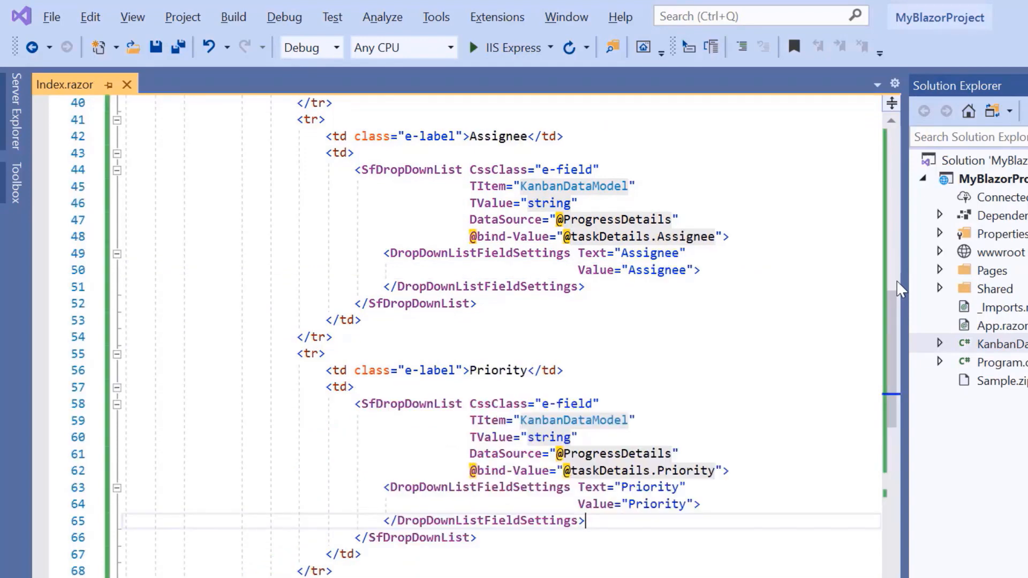
scroll("down", 3)
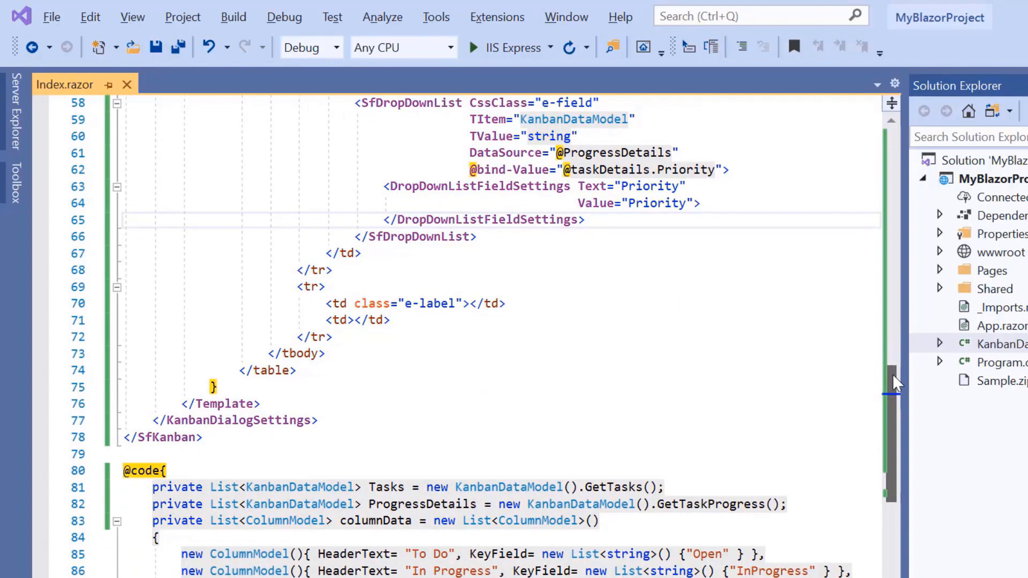
Label the last row Summary with a multiline SfTextBox e-field bound to taskDetails.Summary.
type("Summary")
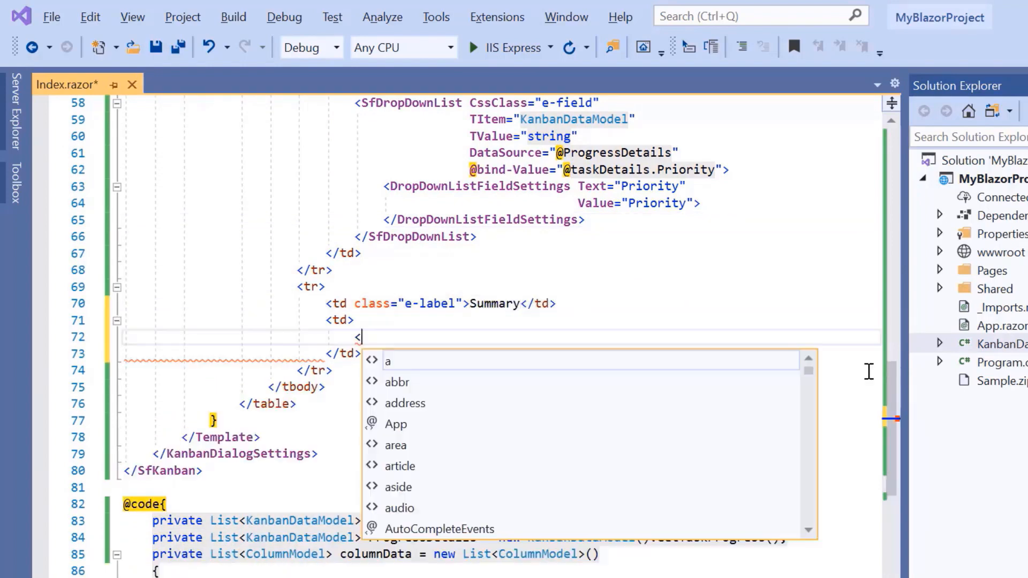
type("SfTextBox")
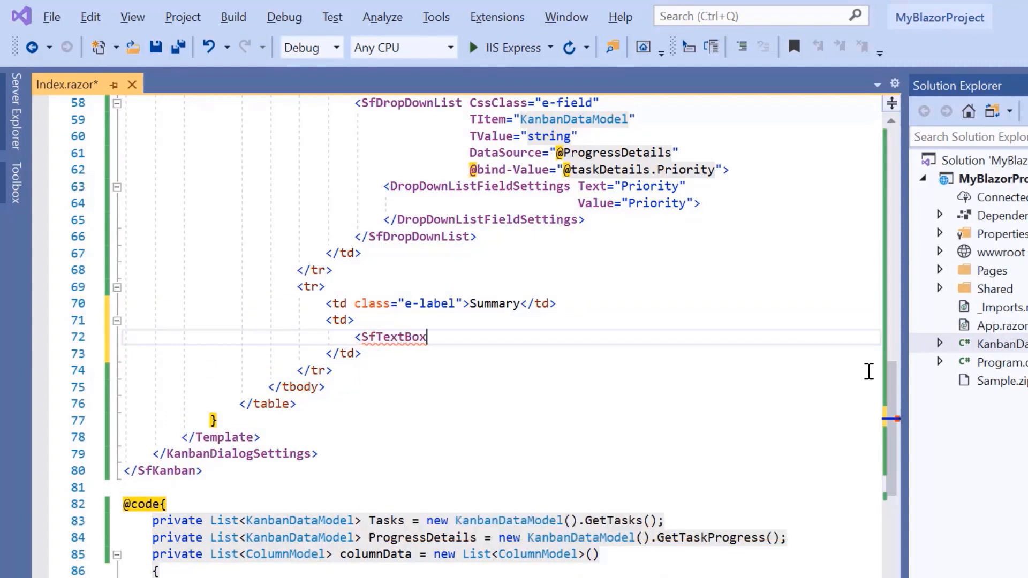
type("Multiline=\"\"></SfTextBox>")
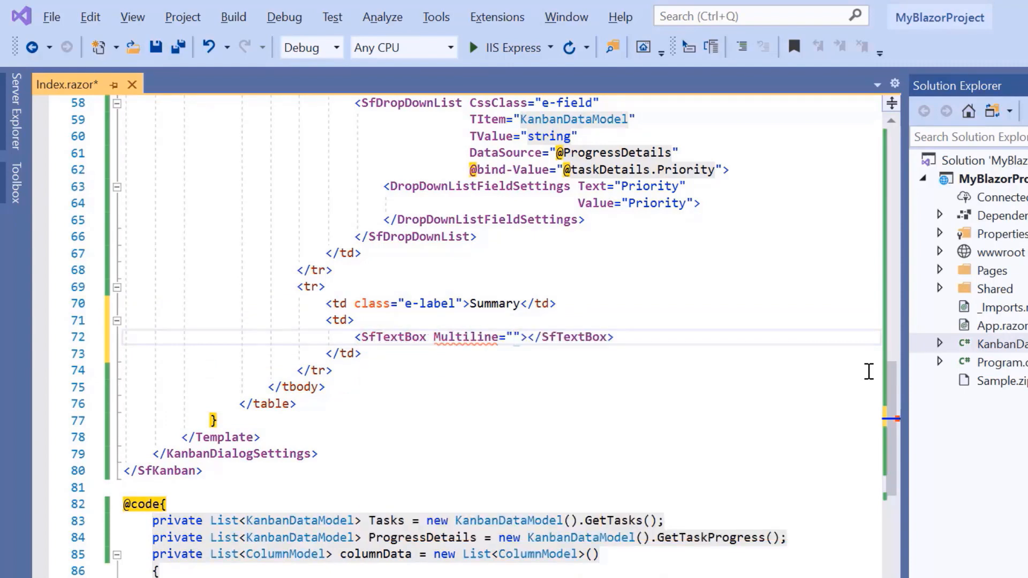
type("true")
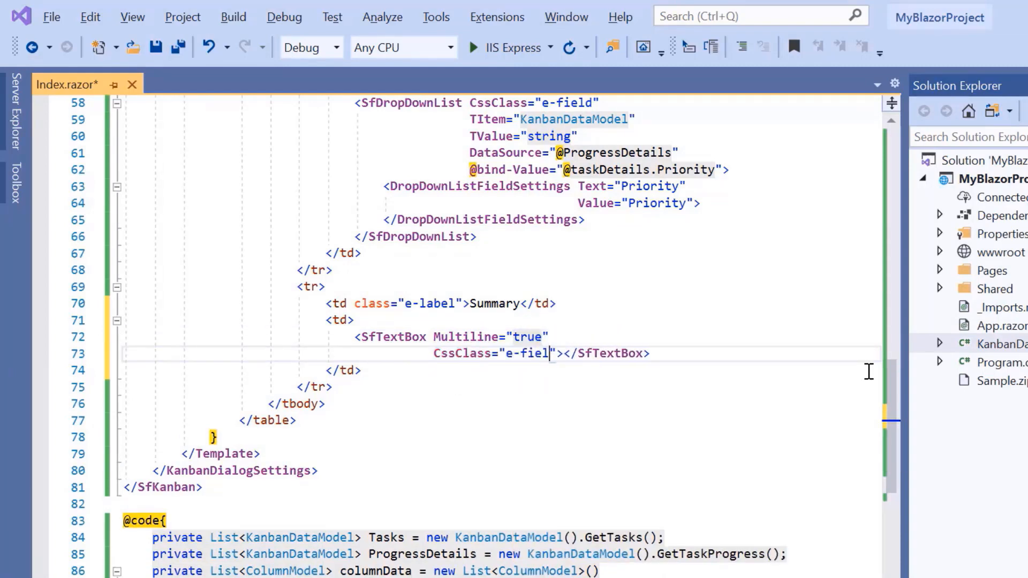
type("bi")
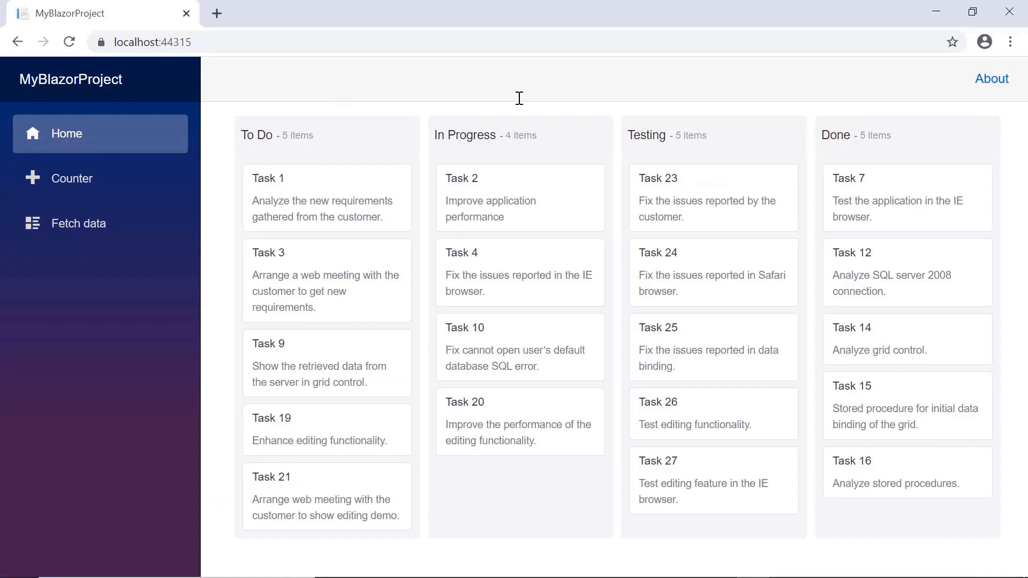
mouse_move(562, 163)
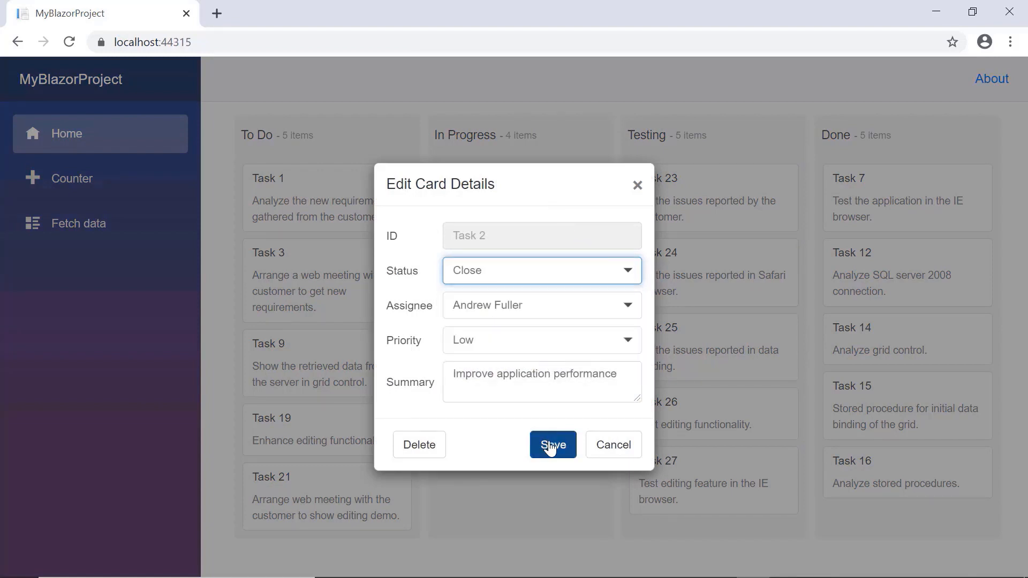
Save Task 2 as Close so it moves to Done, then dismiss Task 3's dialog.
left_click(552, 444)
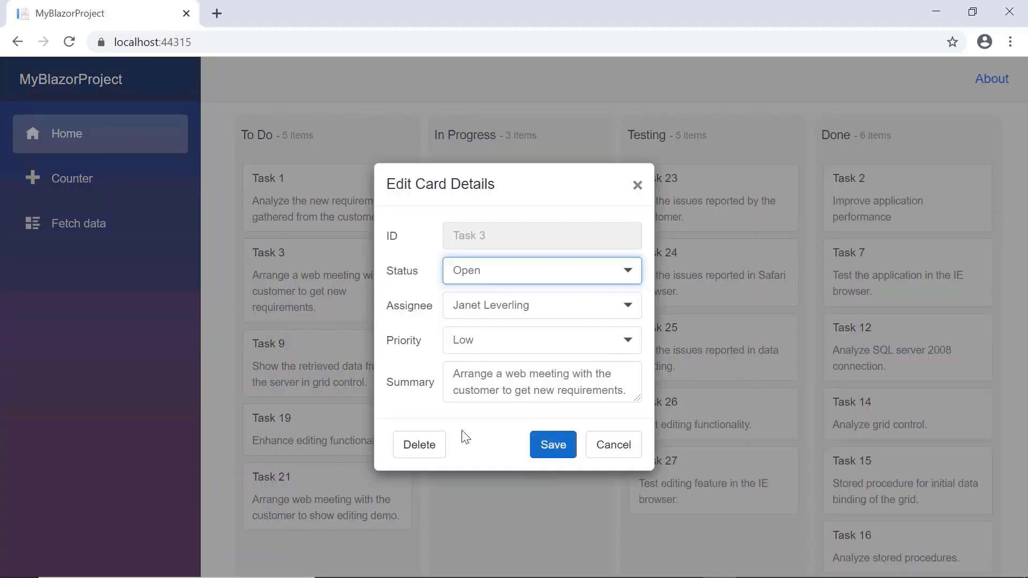
left_click(419, 444)
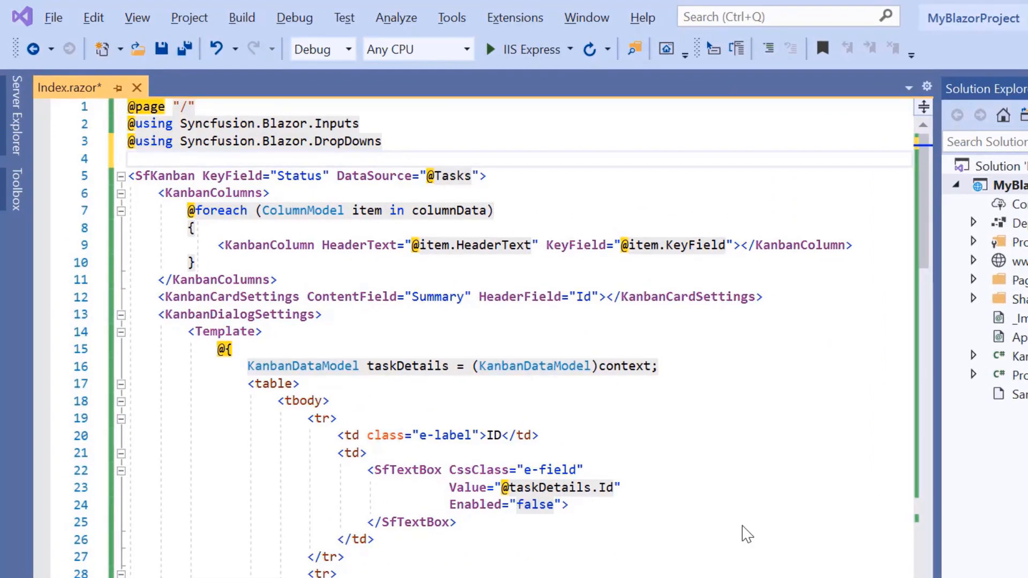
type("<div style=\"padding:10px\">")
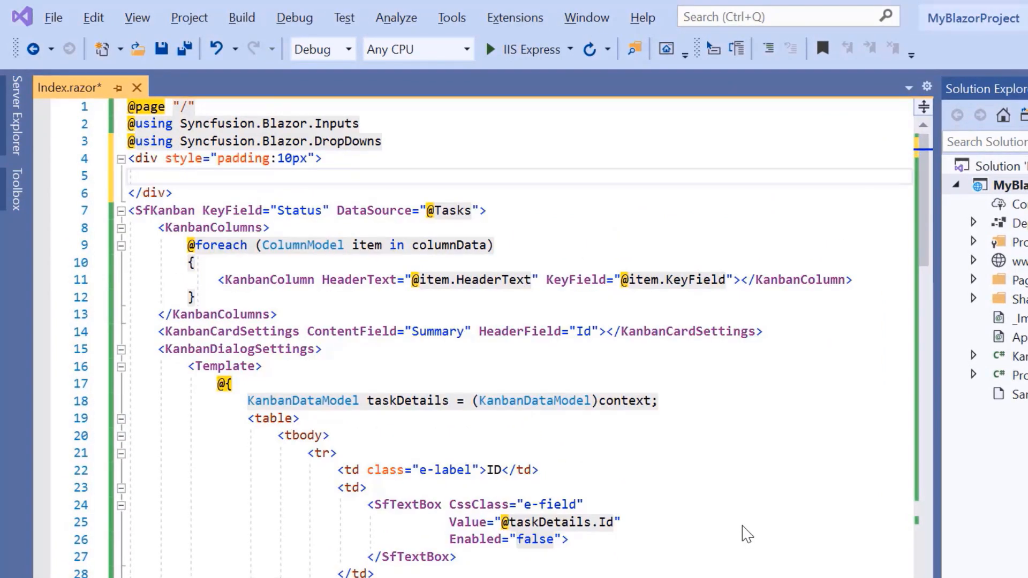
type("<")
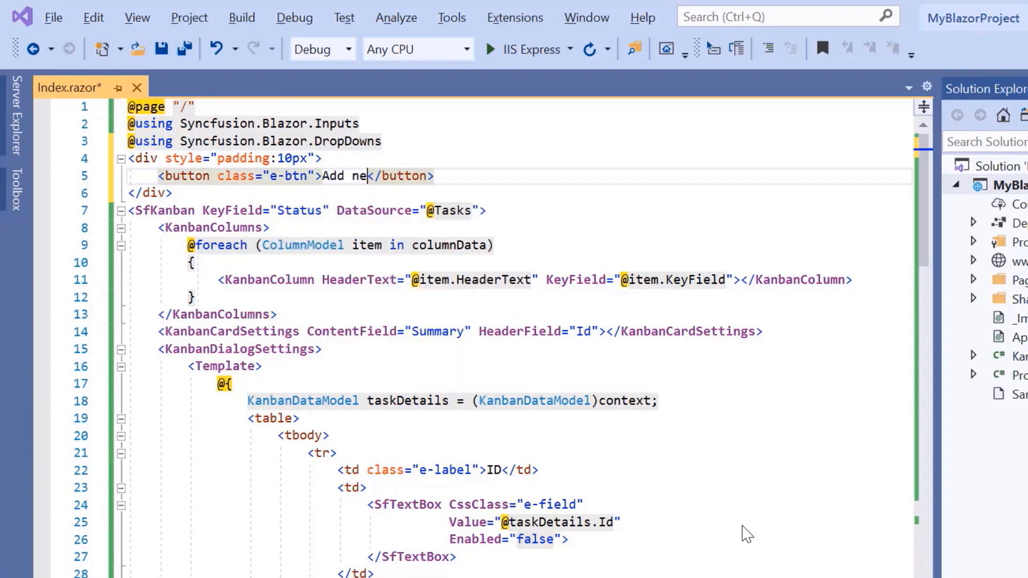
type("w card")
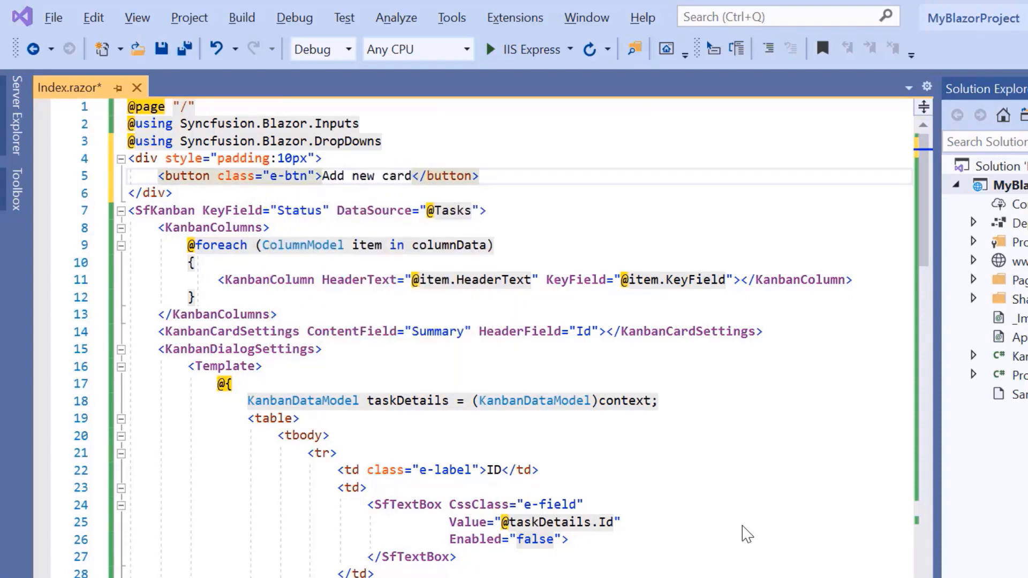
type("@onclick")
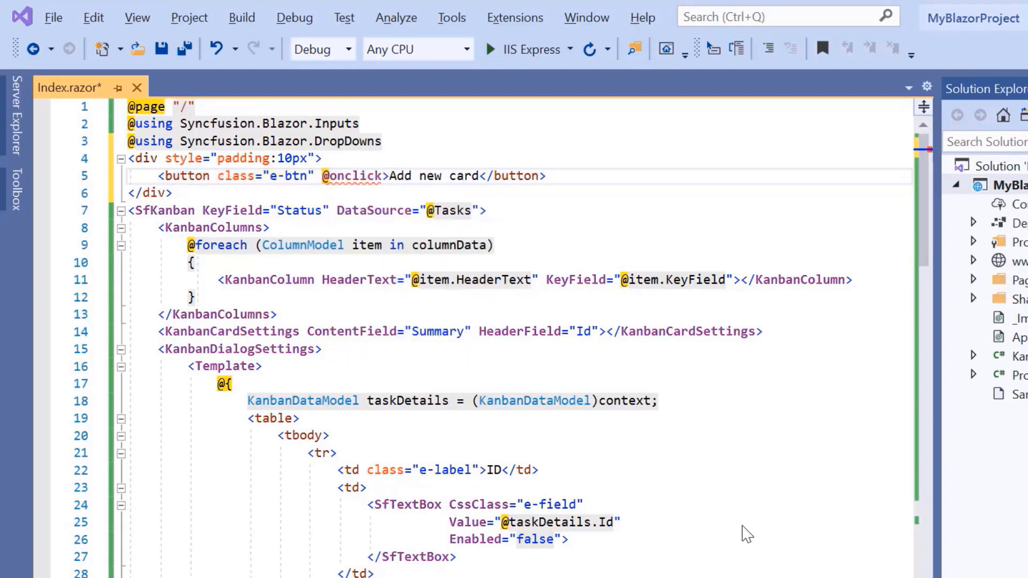
type("@ShowAddCardDialog\"")
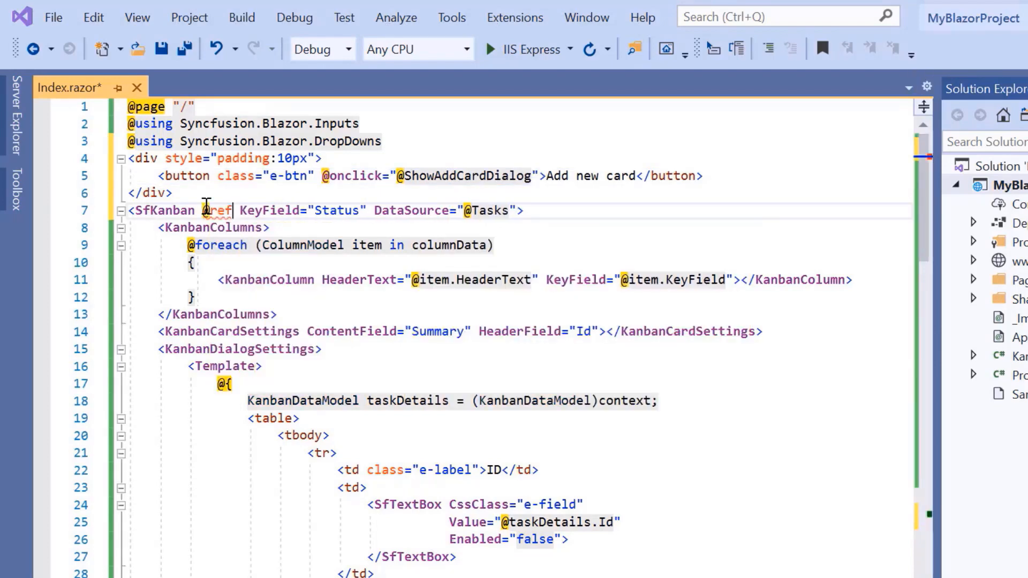
type("KanbanRef\"")
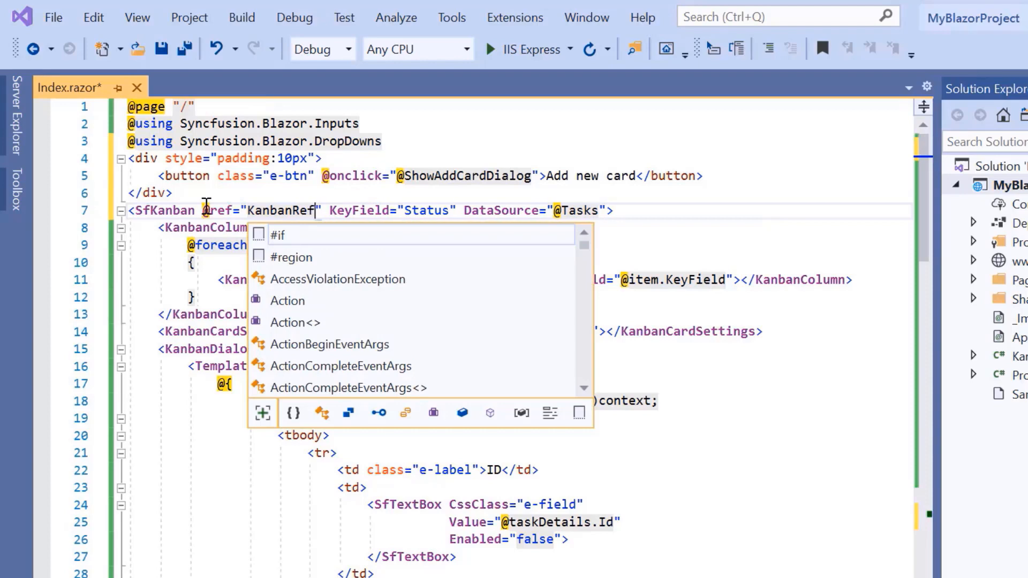
scroll("down", 3)
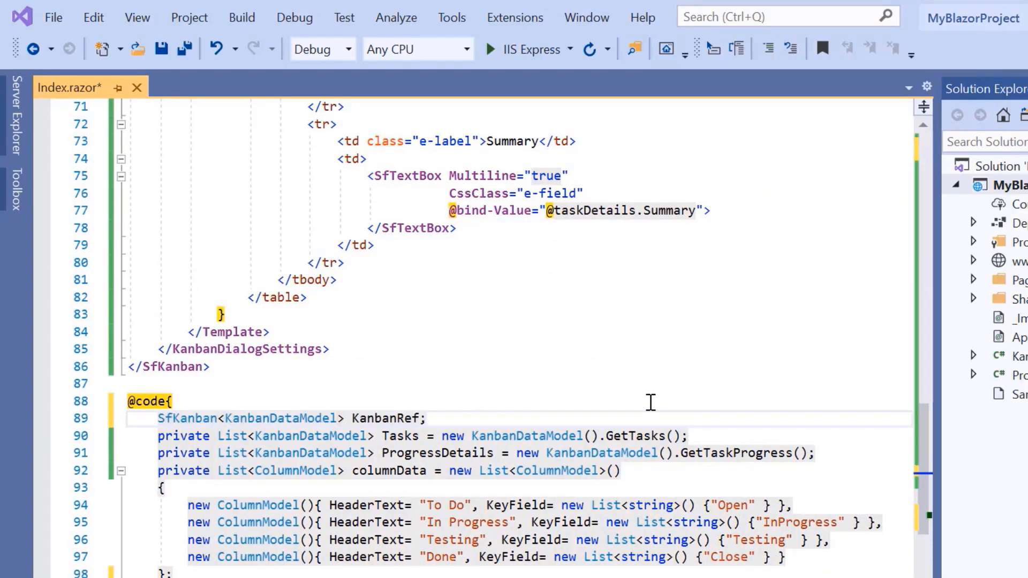
scroll("down", 3)
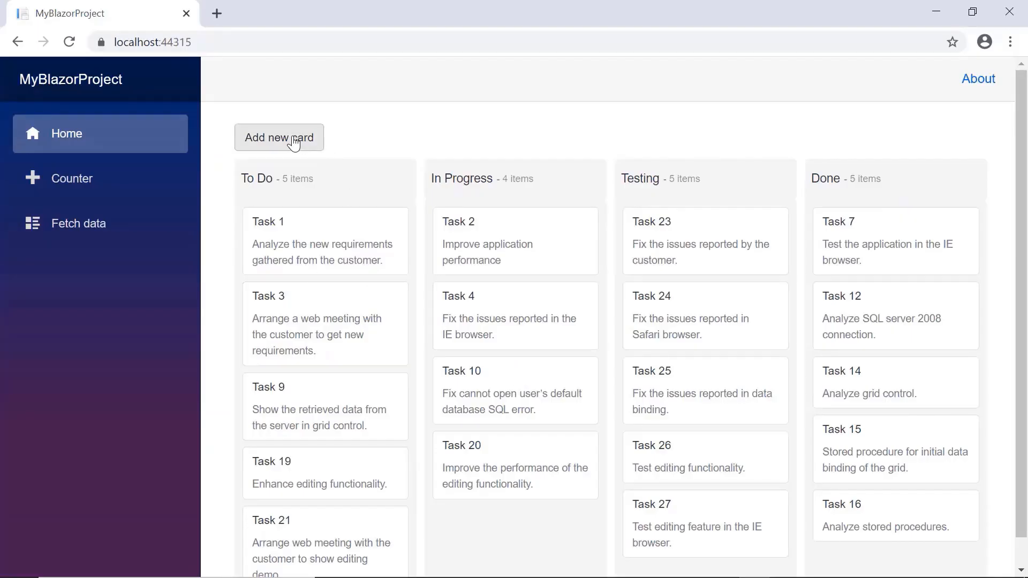
Add card 28 with Open status, Andrew Fuller, Normal priority and a web-meeting summary to To Do.
left_click(278, 139)
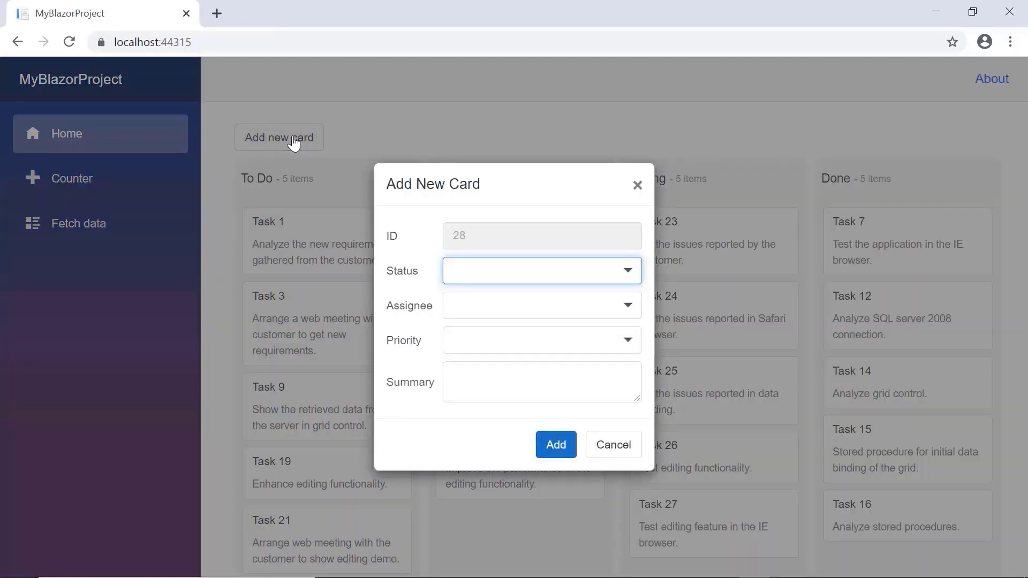
left_click(542, 271)
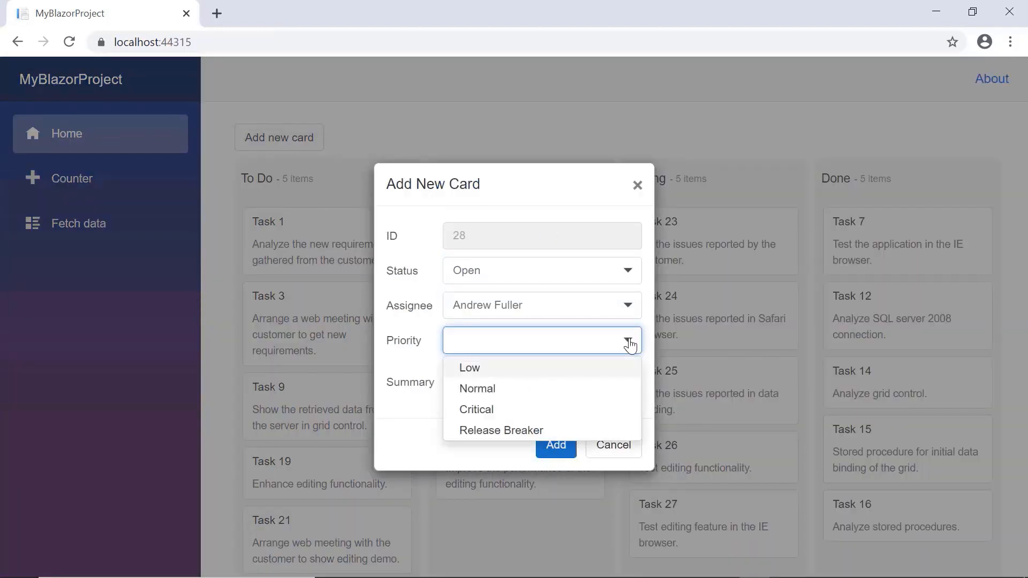
left_click(476, 388)
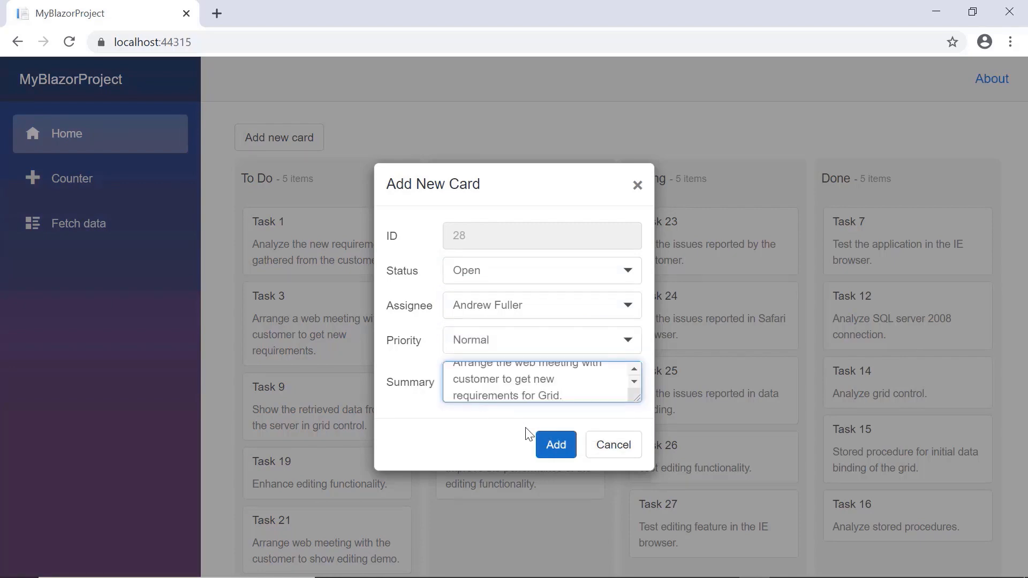
left_click(555, 444)
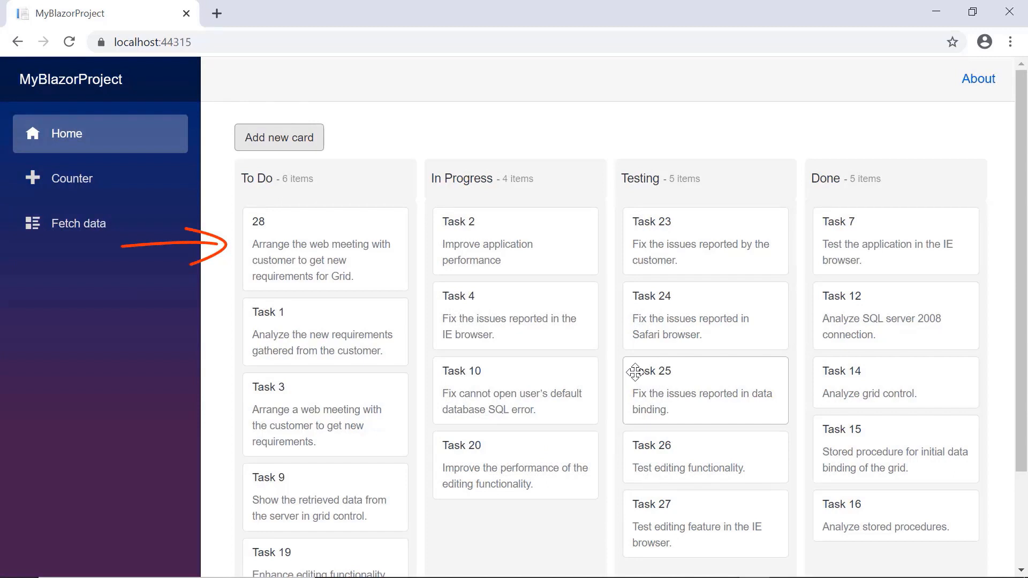
mouse_move(627, 399)
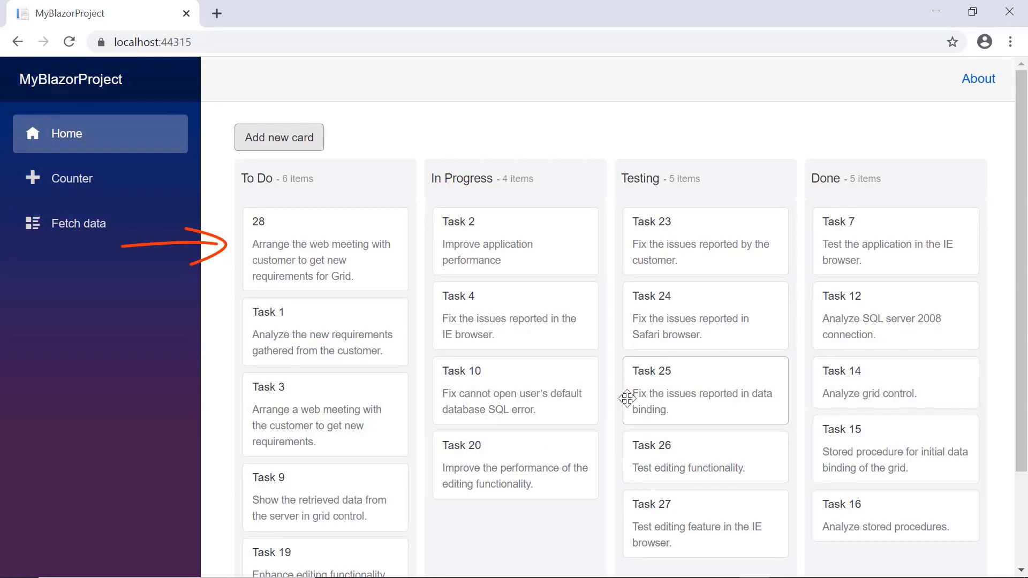